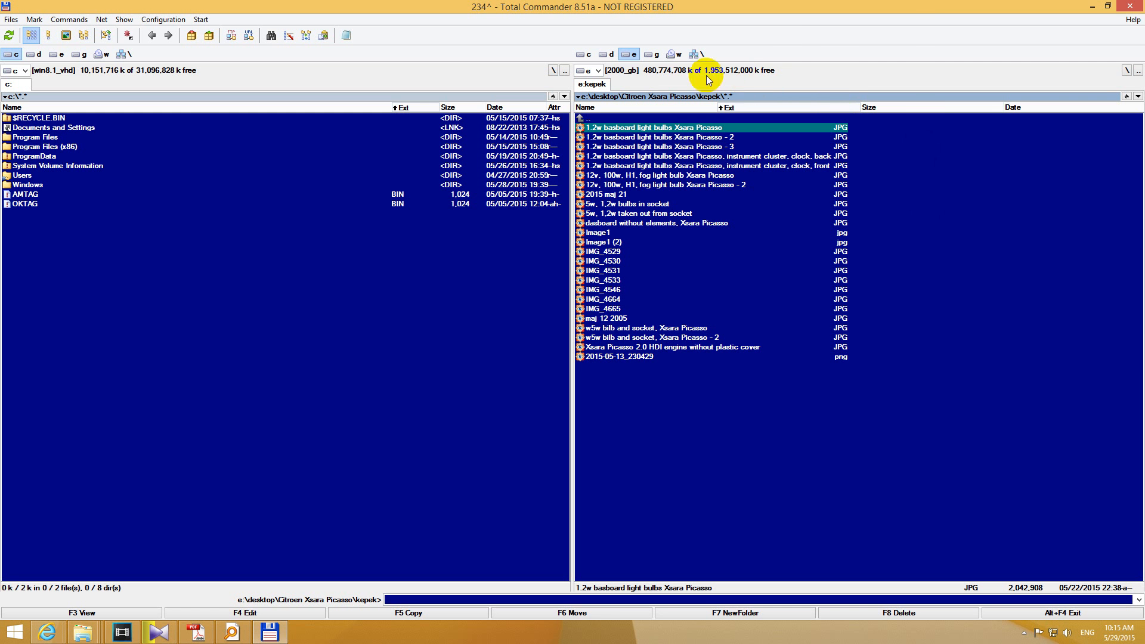
pyautogui.moveTo(523, 6)
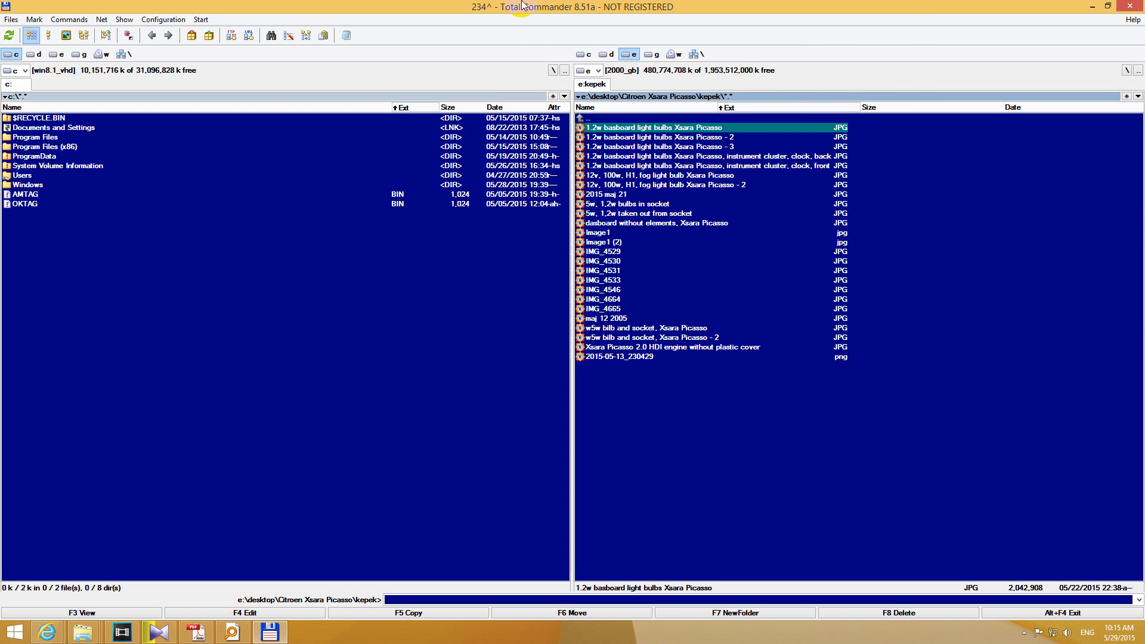
pyautogui.moveTo(559, 43)
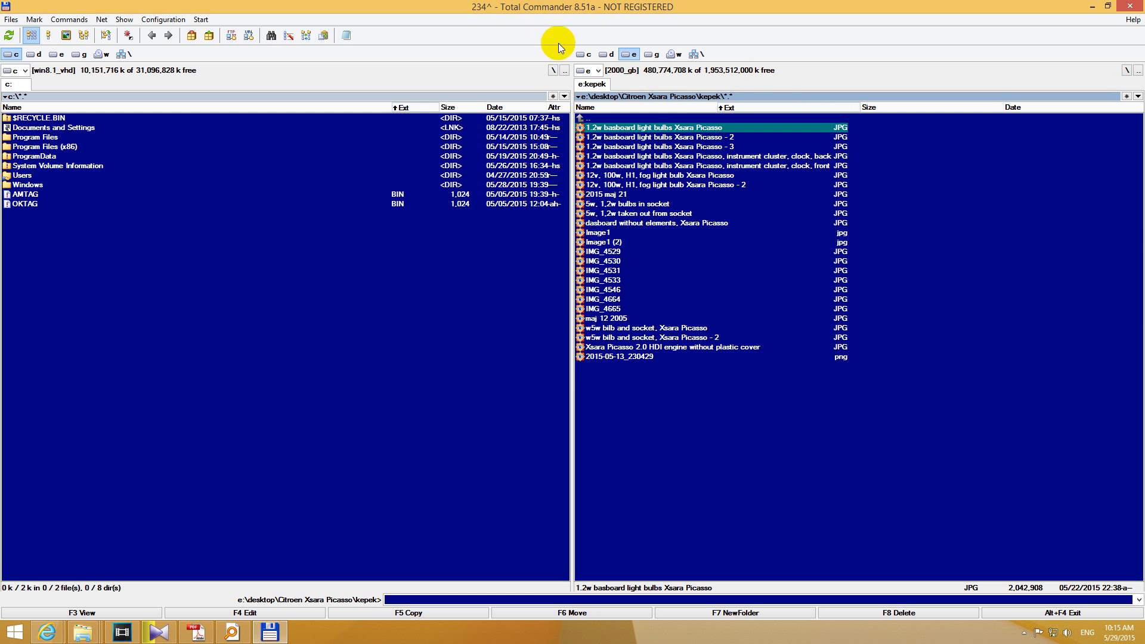
pyautogui.moveTo(622, 128)
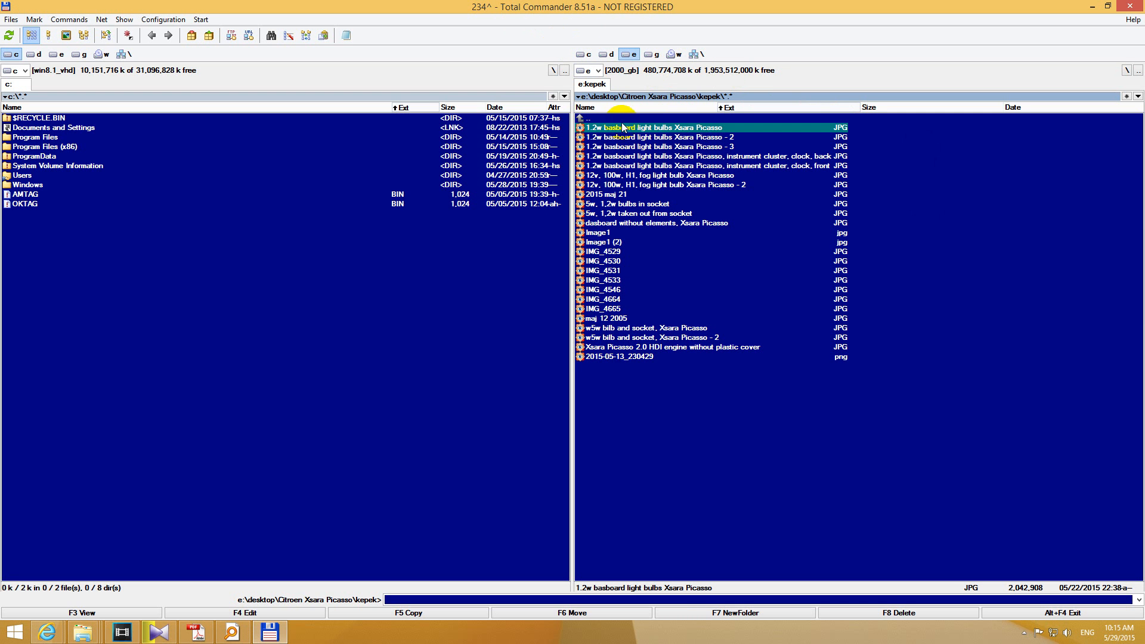
pyautogui.moveTo(642, 137)
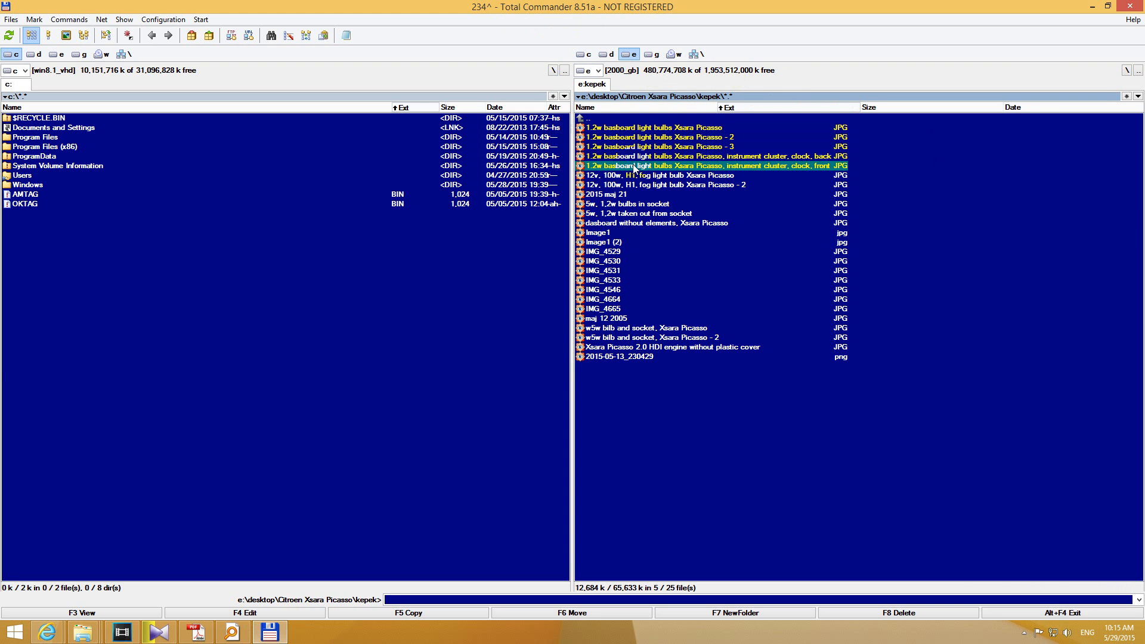
pyautogui.moveTo(619, 137)
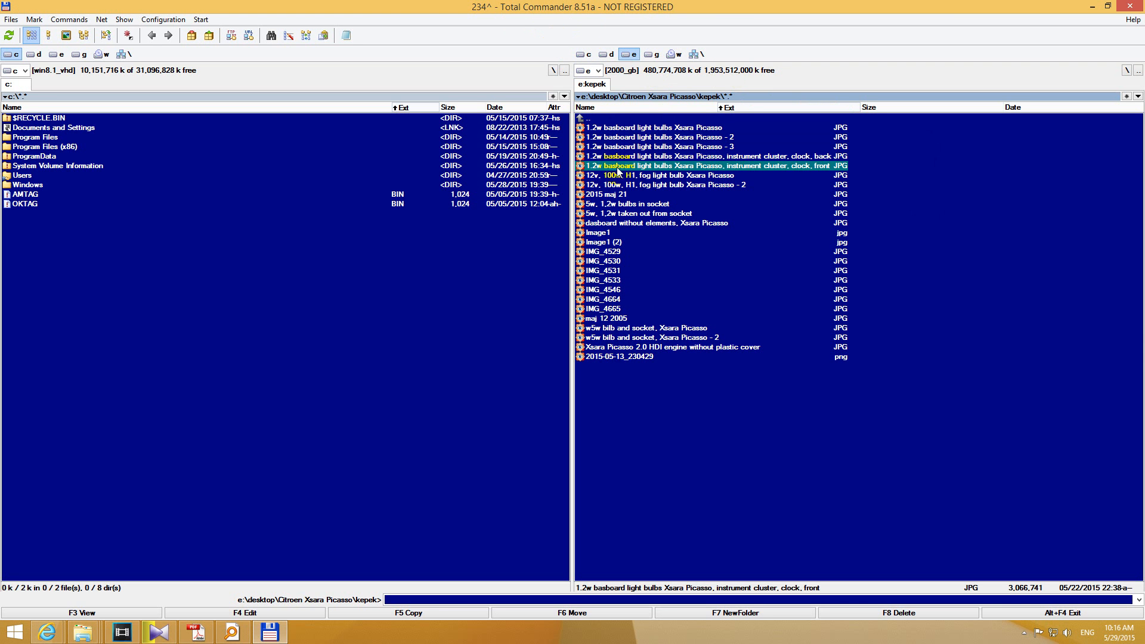
pyautogui.moveTo(606, 172)
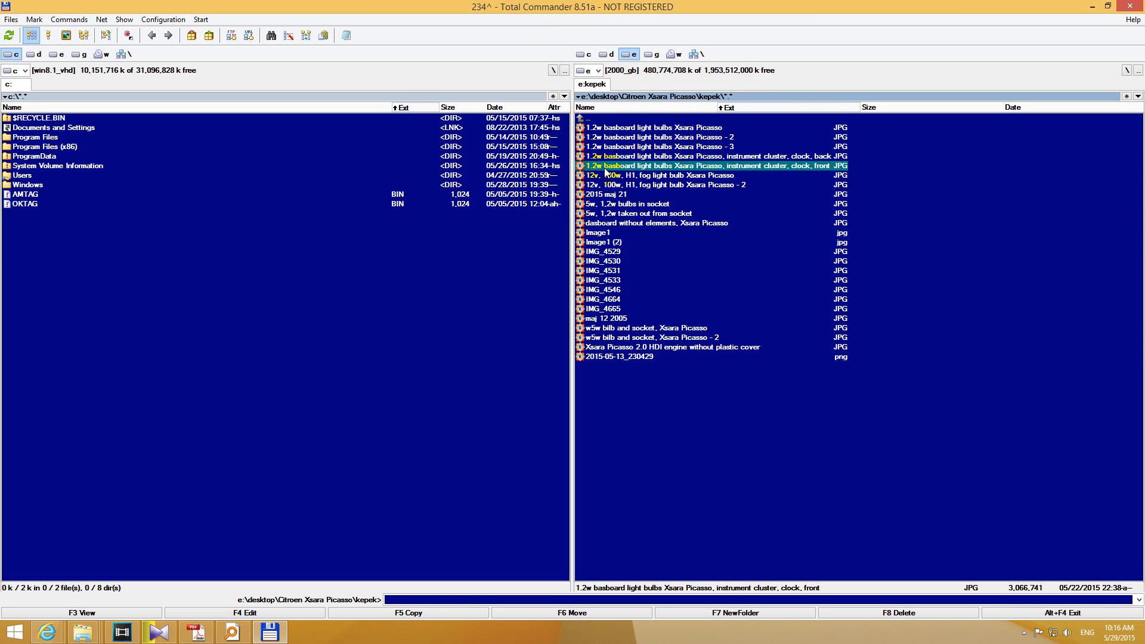
pyautogui.moveTo(612, 175)
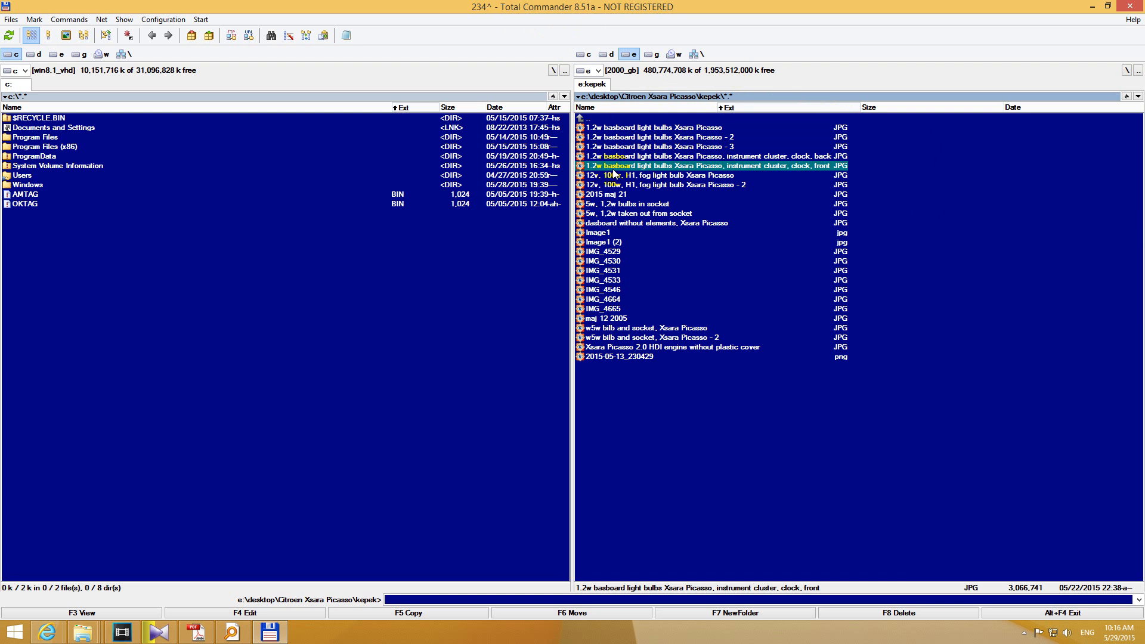
pyautogui.moveTo(607, 174)
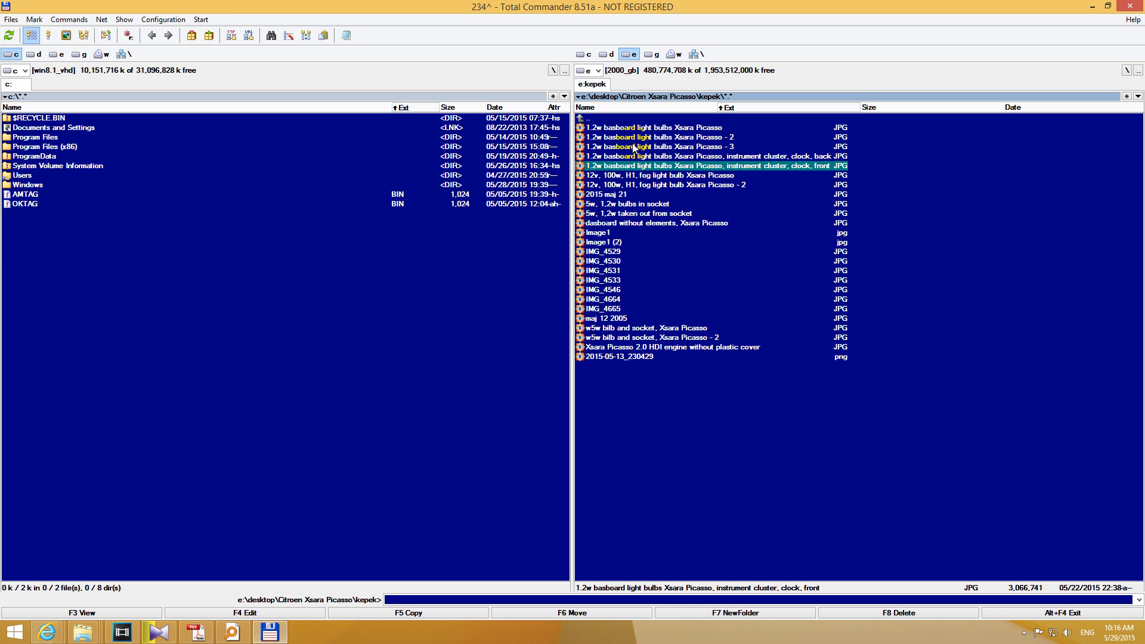
pyautogui.moveTo(628, 171)
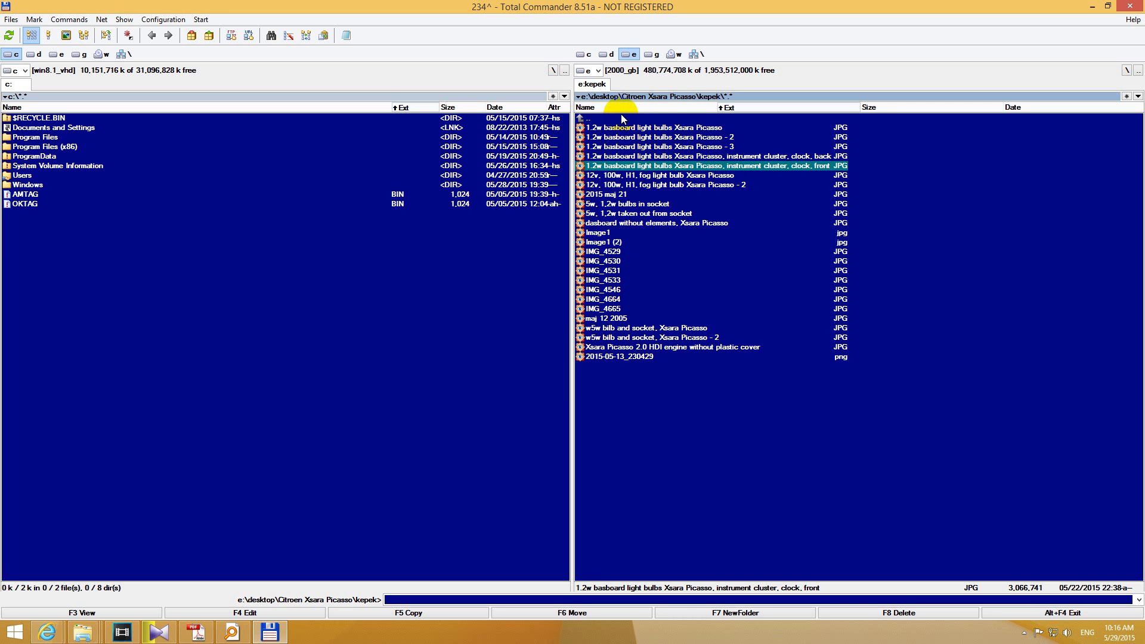
# Mark the five '1.2w basboard' JPG pictures and bring up the Files menu.
pyautogui.click(655, 136)
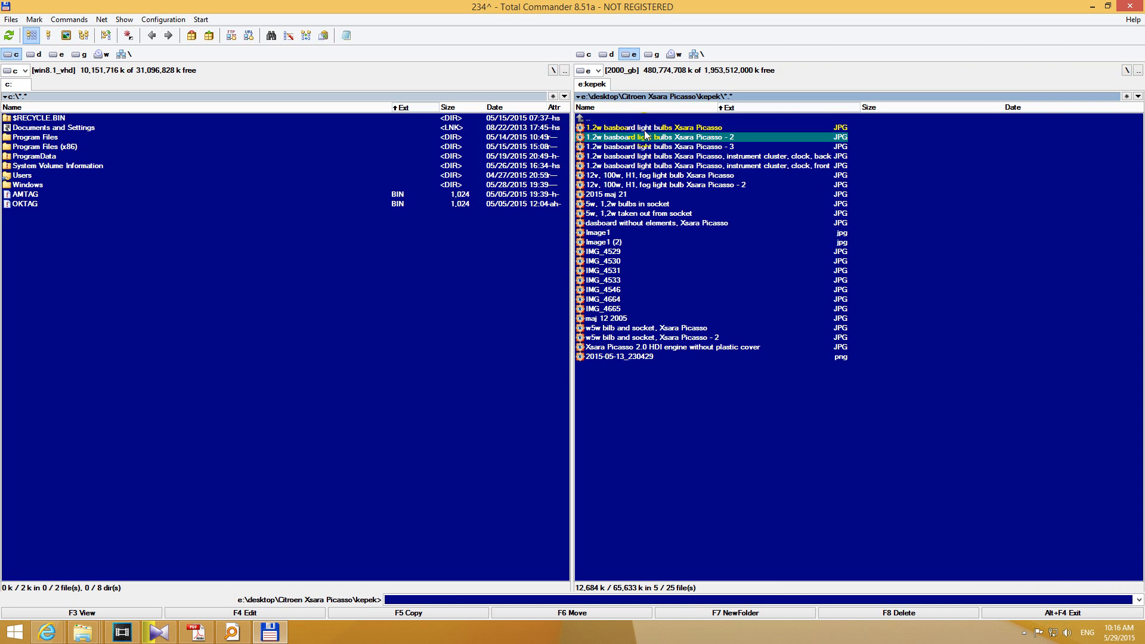
pyautogui.click(694, 166)
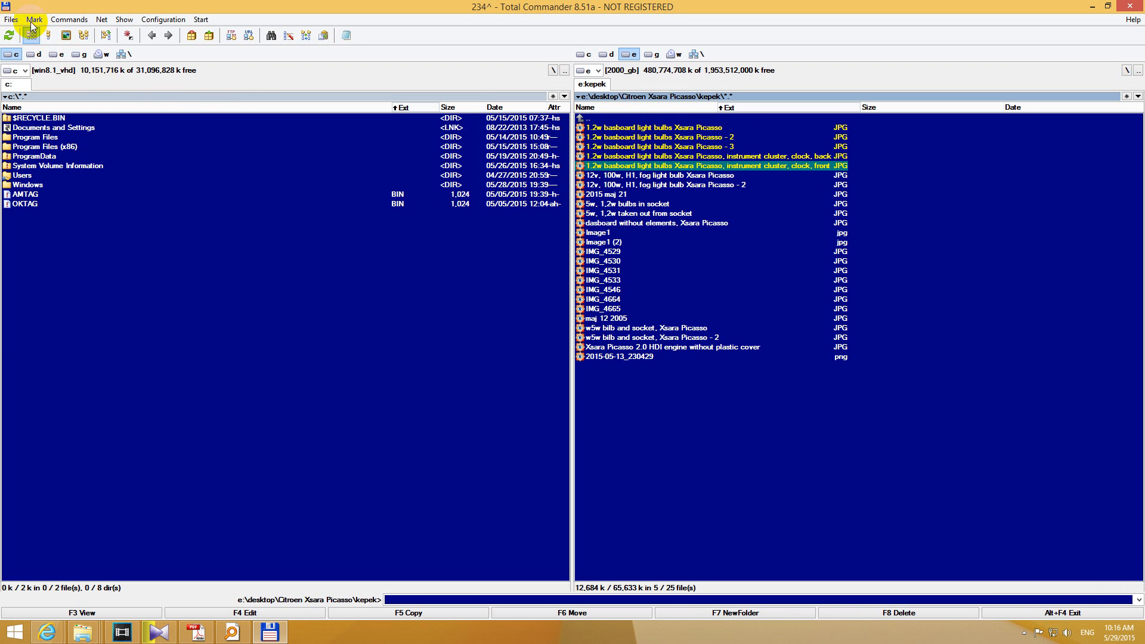
pyautogui.click(11, 21)
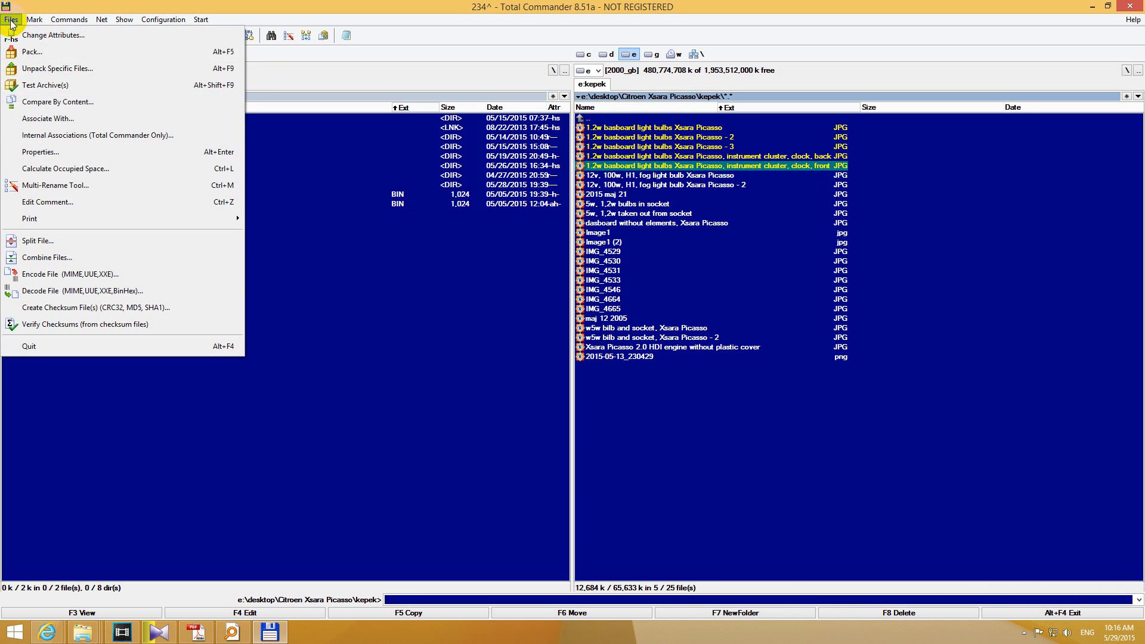
pyautogui.moveTo(69, 186)
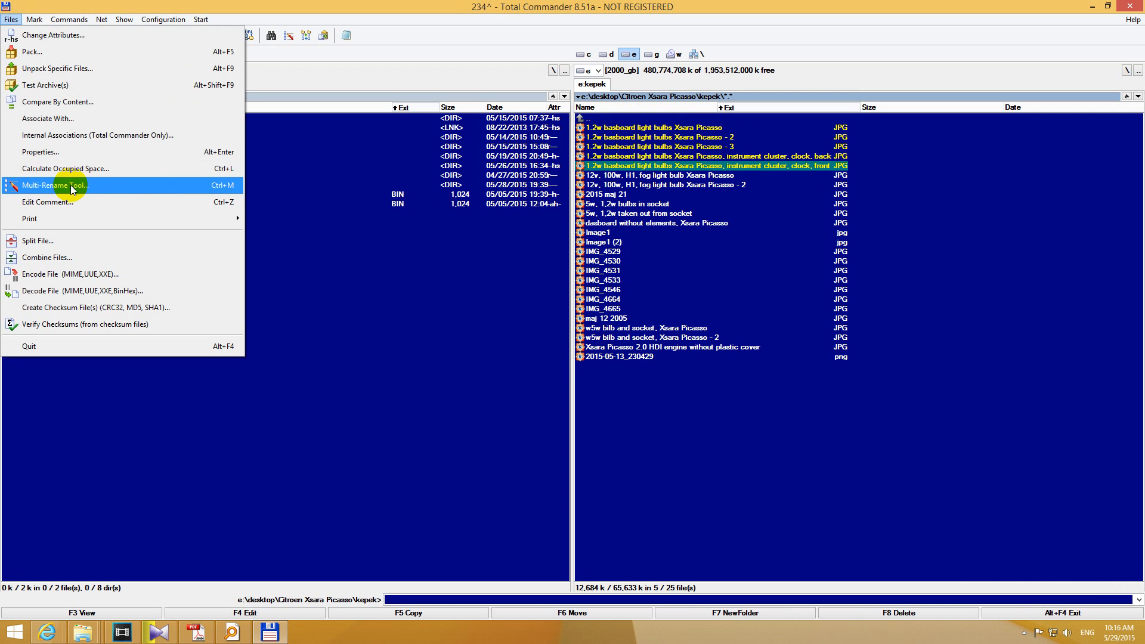
pyautogui.moveTo(86, 194)
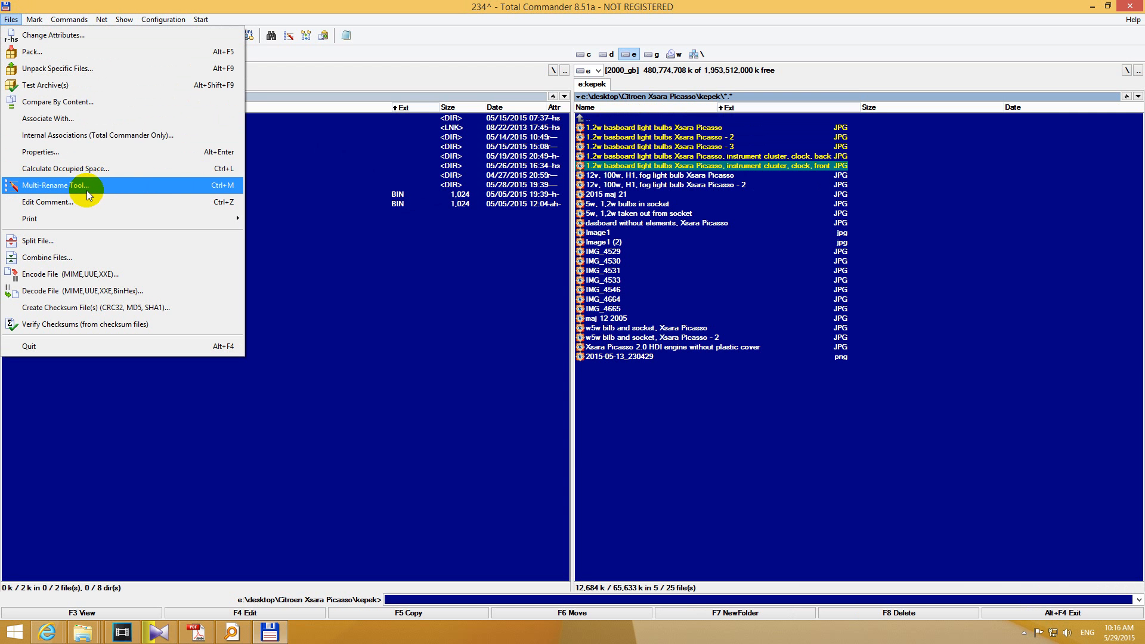
# Launch the Multi-Rename Tool listing the five basboard pictures with old and new names.
pyautogui.click(54, 185)
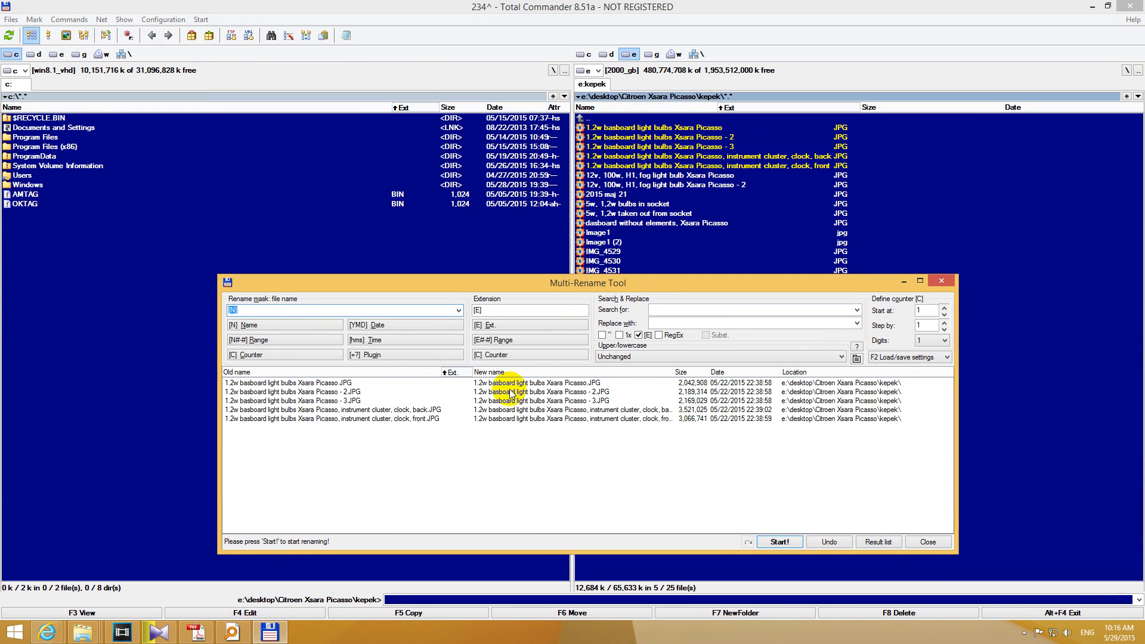
pyautogui.moveTo(245, 375)
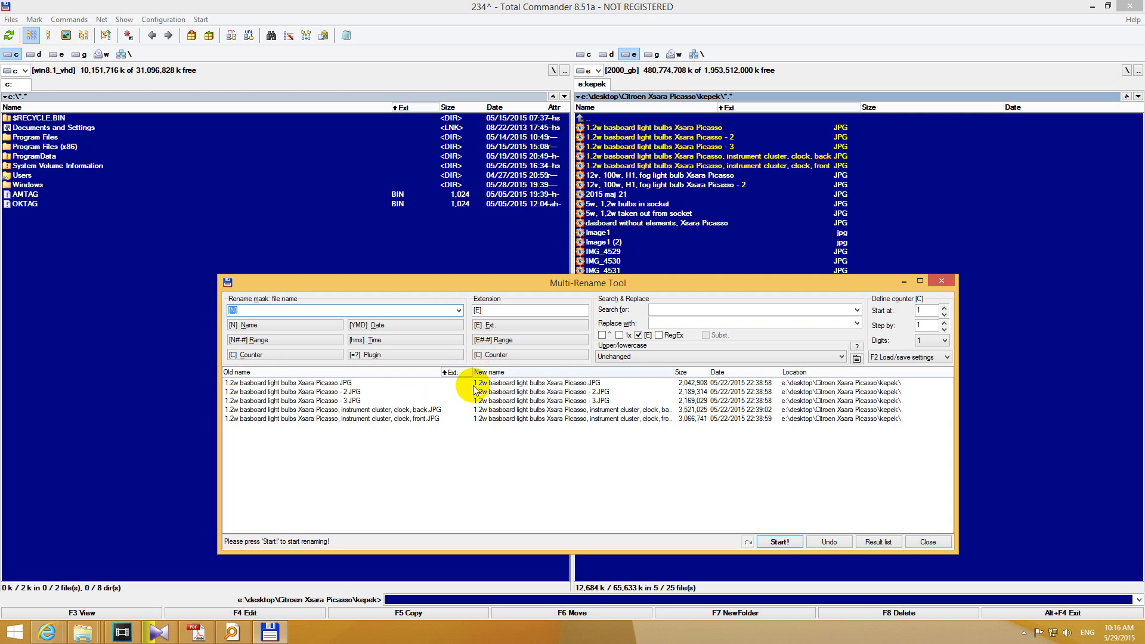
pyautogui.moveTo(262, 433)
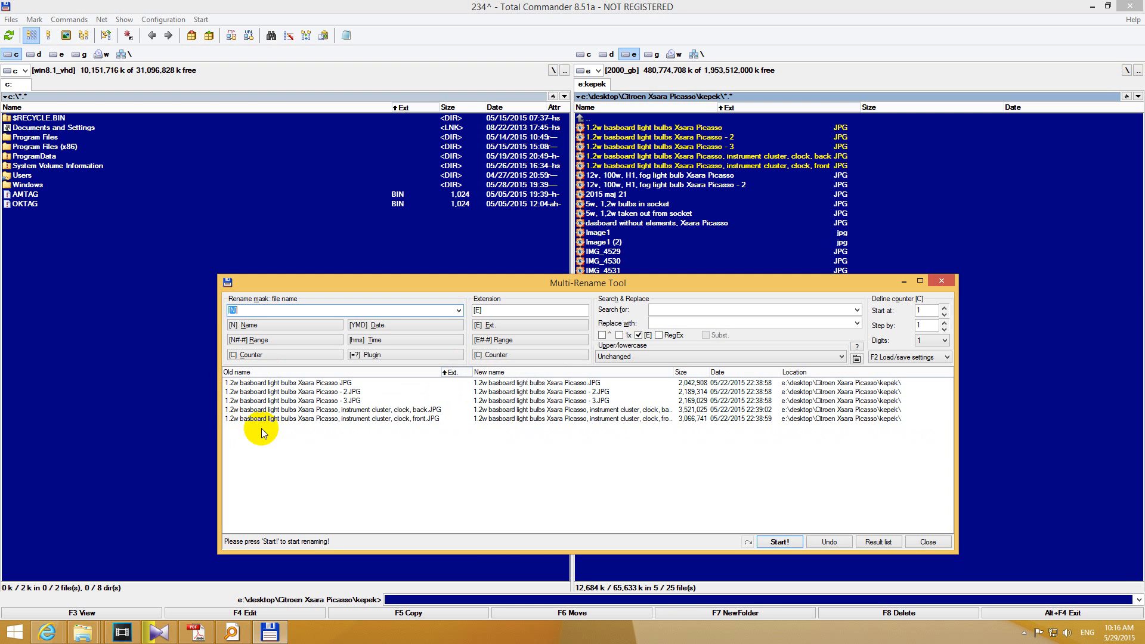
pyautogui.moveTo(617, 349)
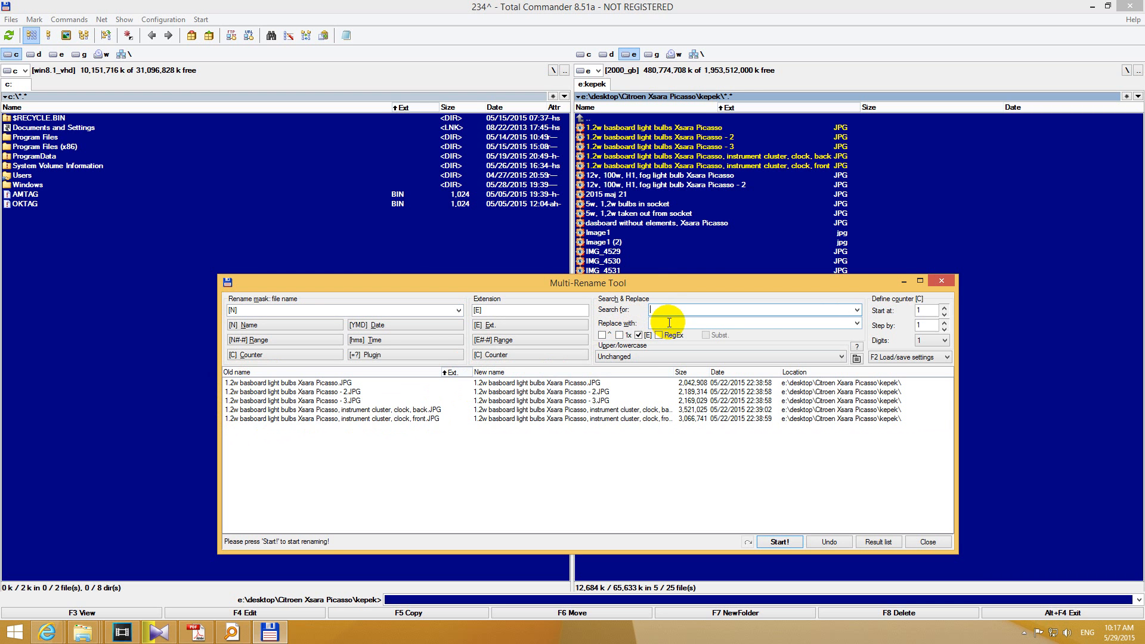
pyautogui.moveTo(292, 392)
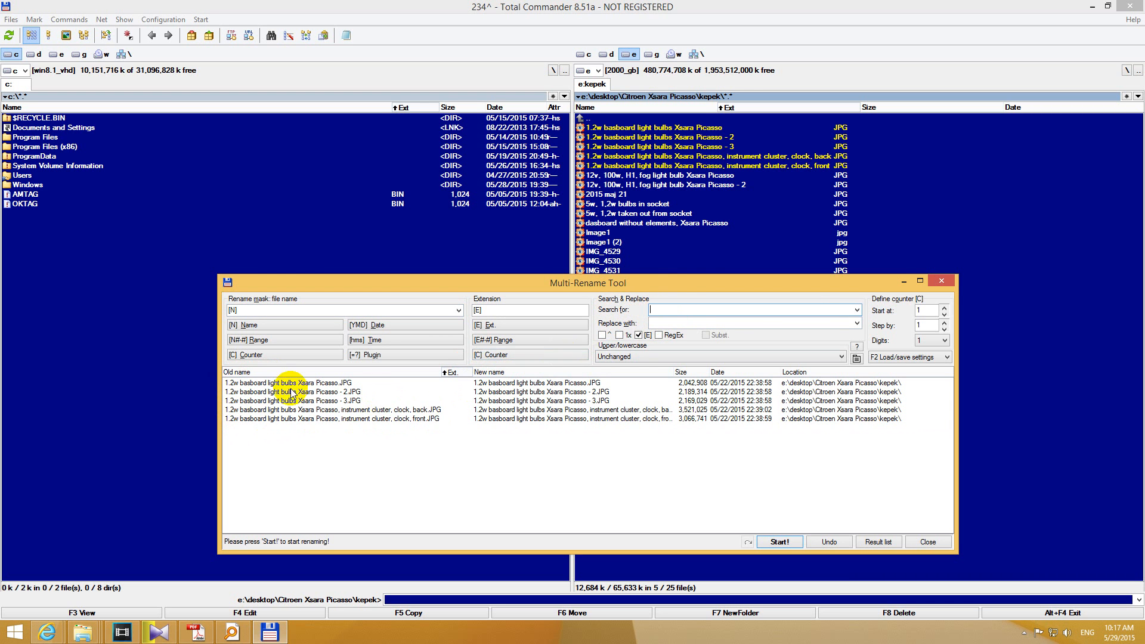
pyautogui.moveTo(449, 409)
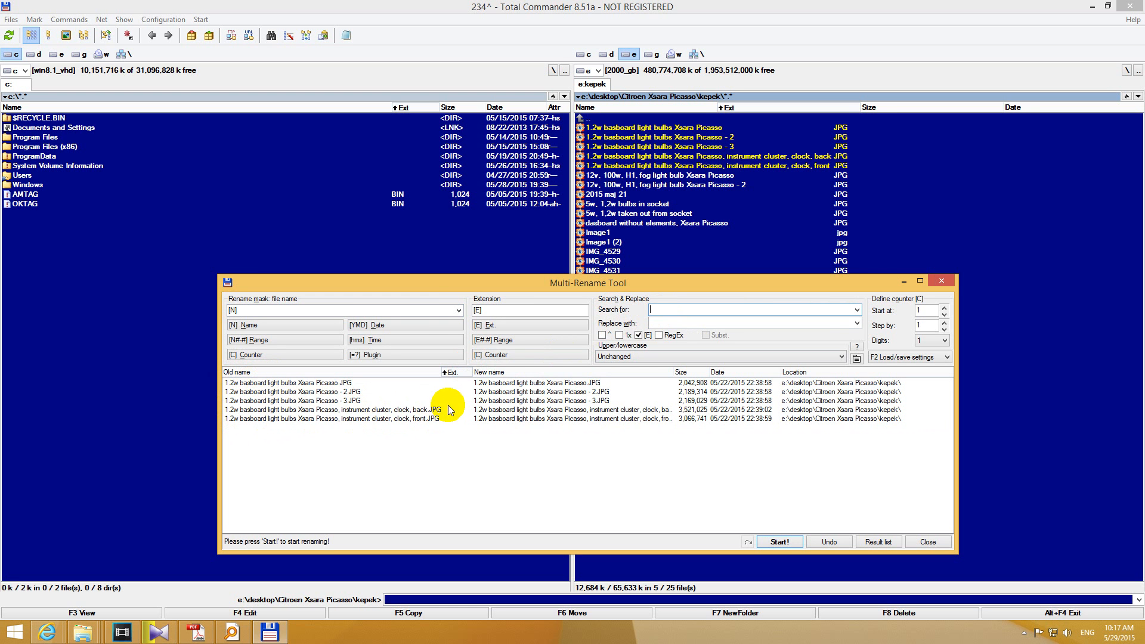
pyautogui.moveTo(517, 387)
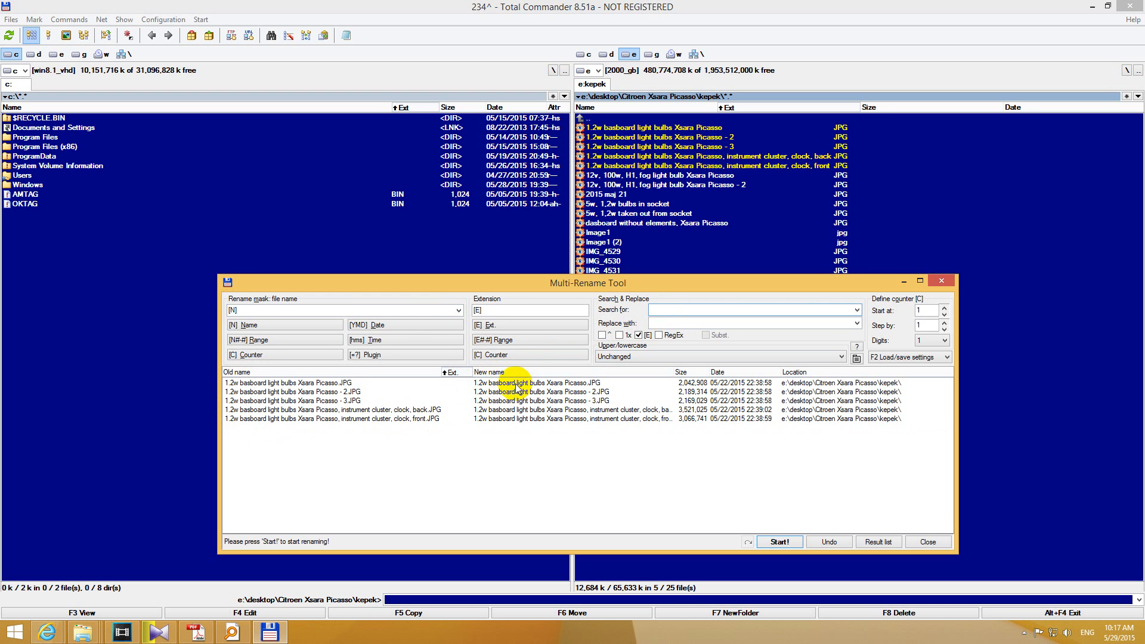
pyautogui.moveTo(496, 392)
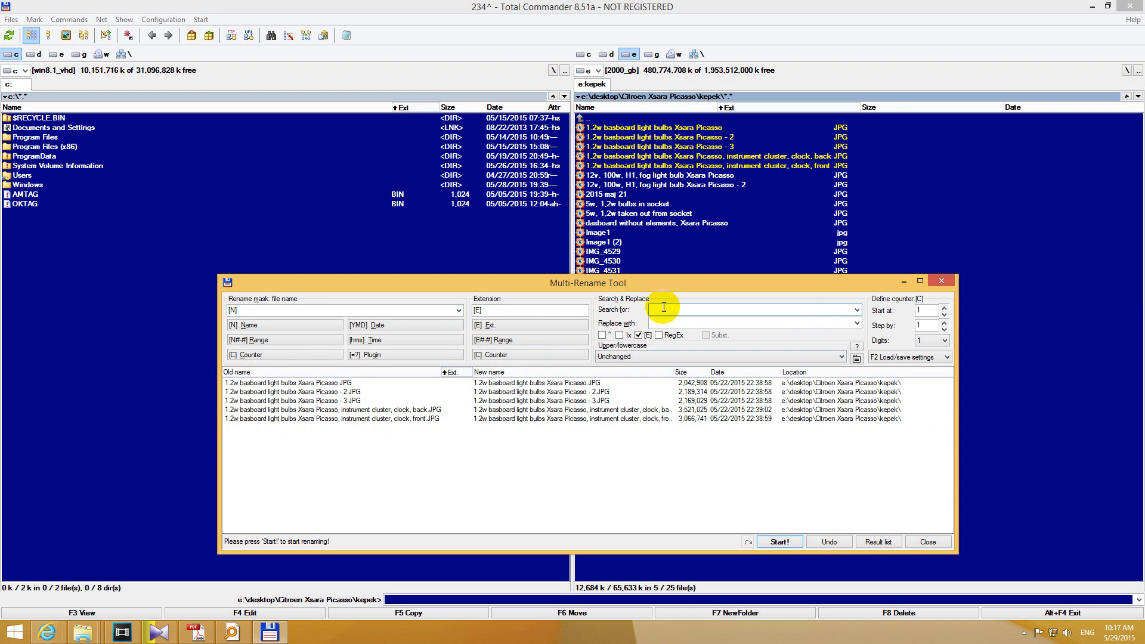
# Replace 'basb' with 'das' so the five pictures read '1.2w dashboard', then close the tool.
pyautogui.write('basboar')
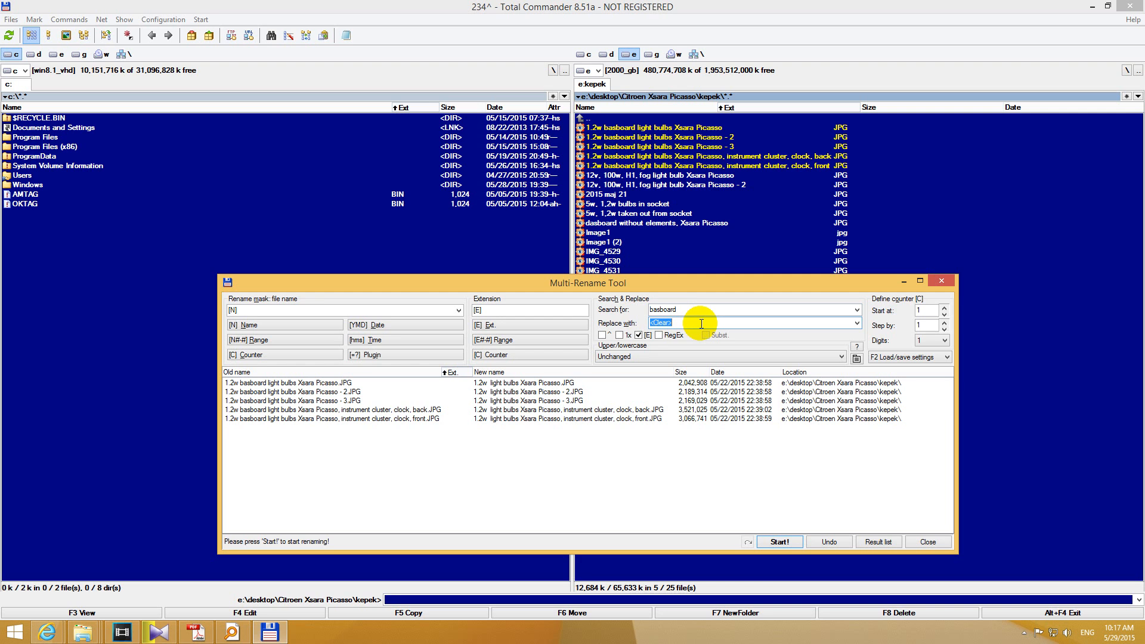
pyautogui.write('dashboard')
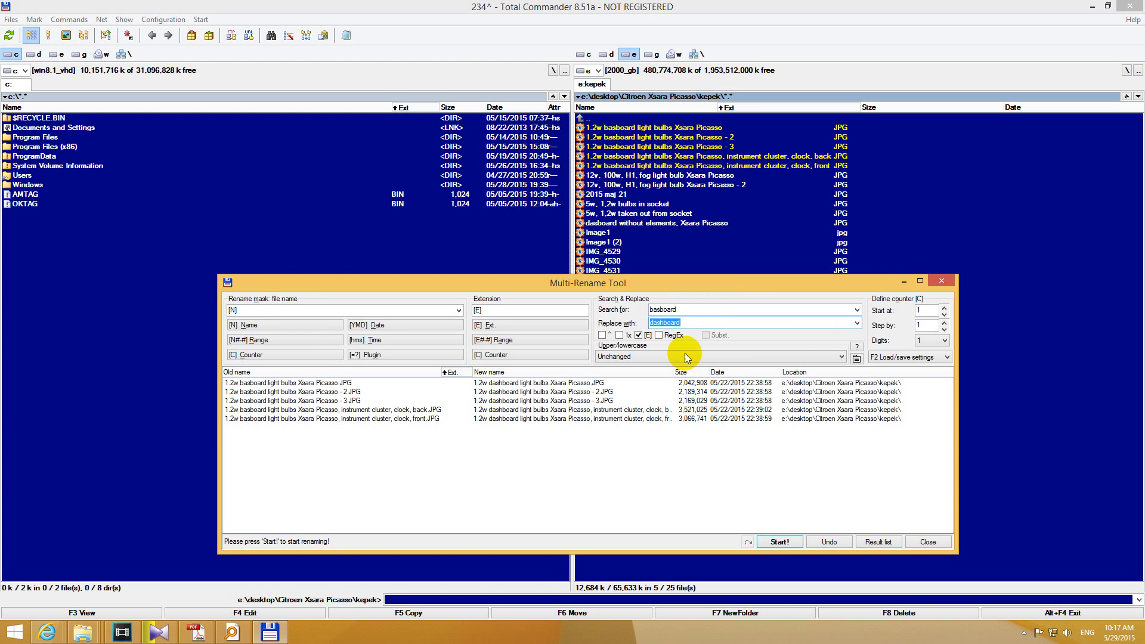
pyautogui.moveTo(661, 333)
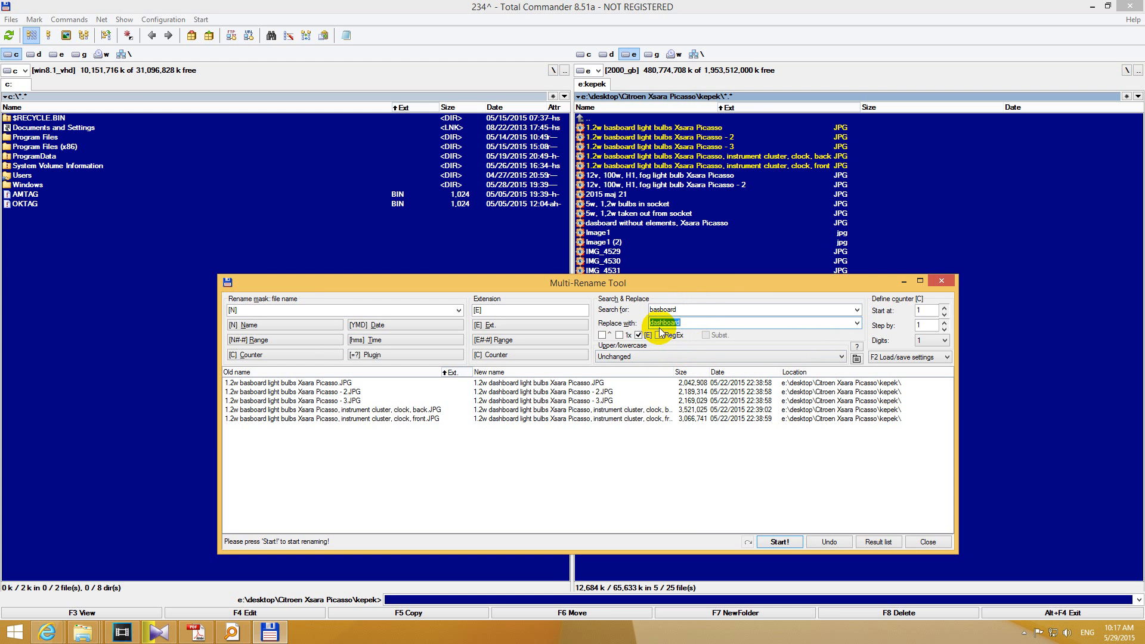
pyautogui.moveTo(792, 539)
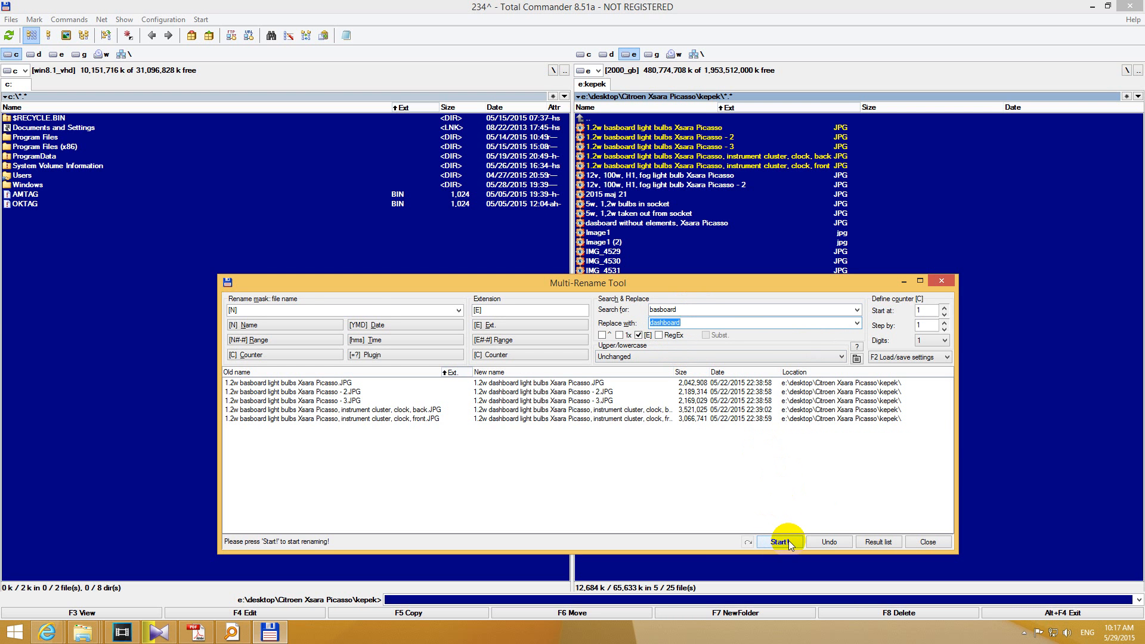
pyautogui.click(779, 542)
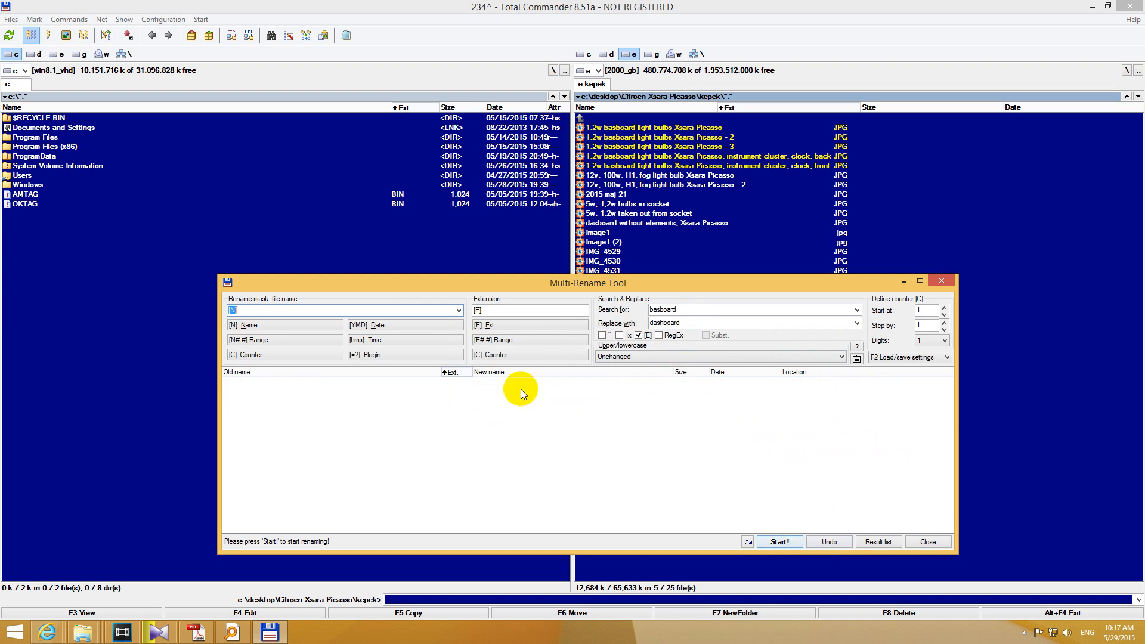
pyautogui.moveTo(447, 383)
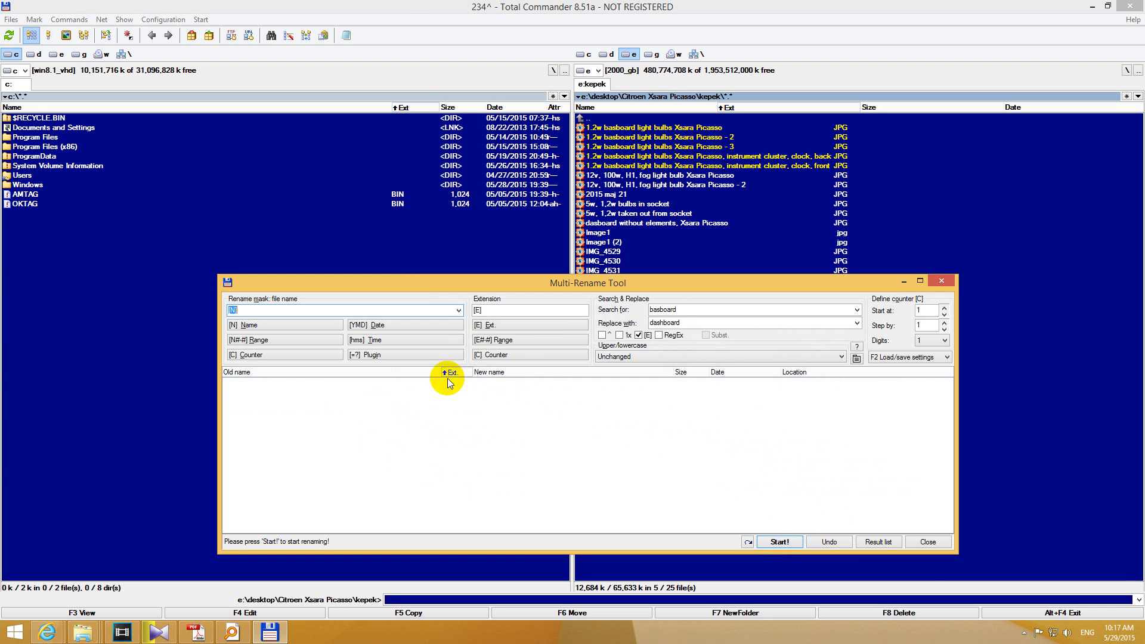
pyautogui.moveTo(928, 542)
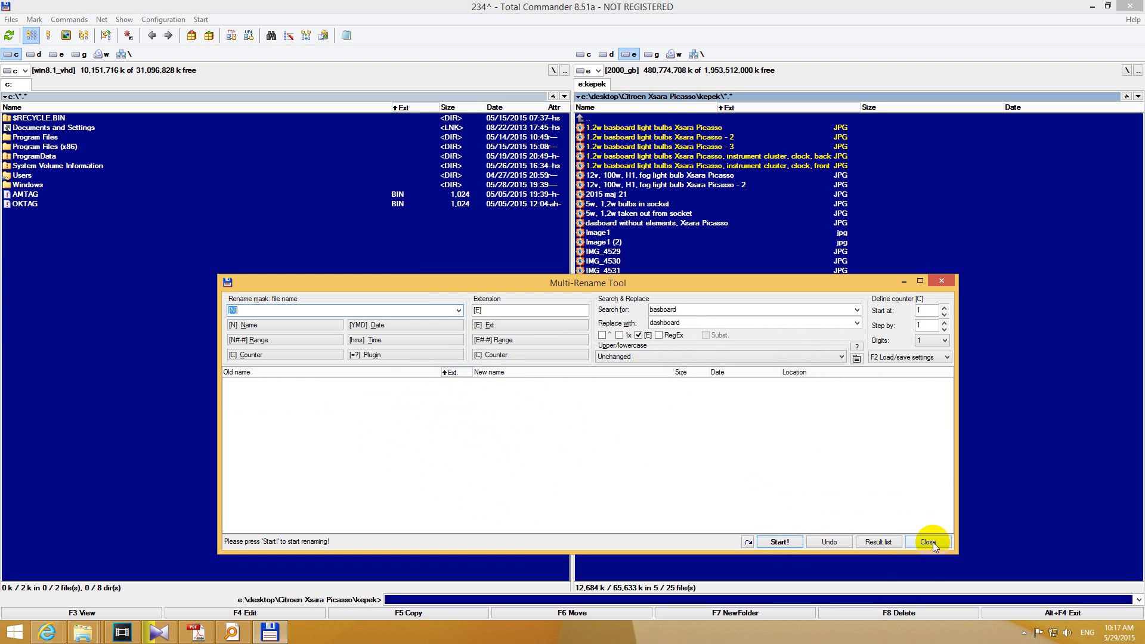
pyautogui.click(929, 541)
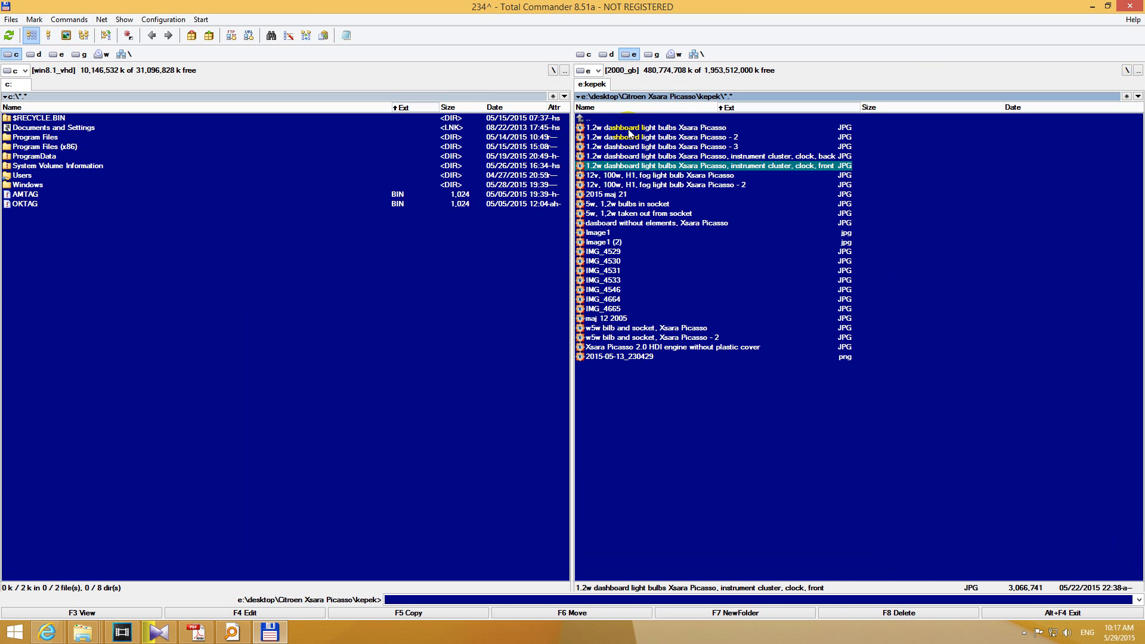
pyautogui.moveTo(699, 252)
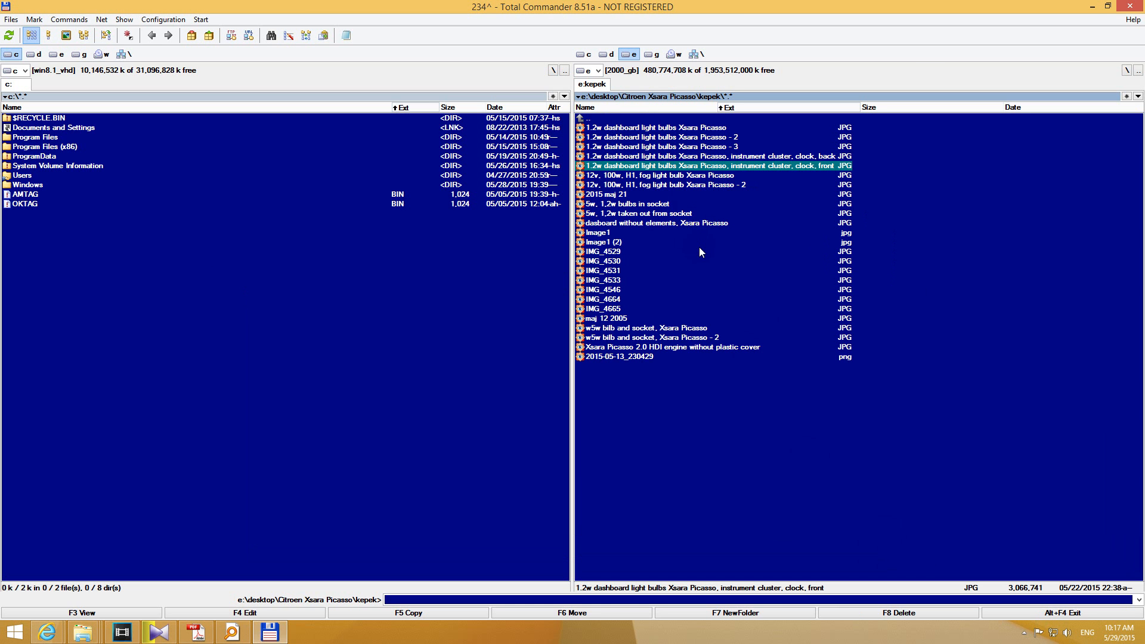
pyautogui.moveTo(727, 380)
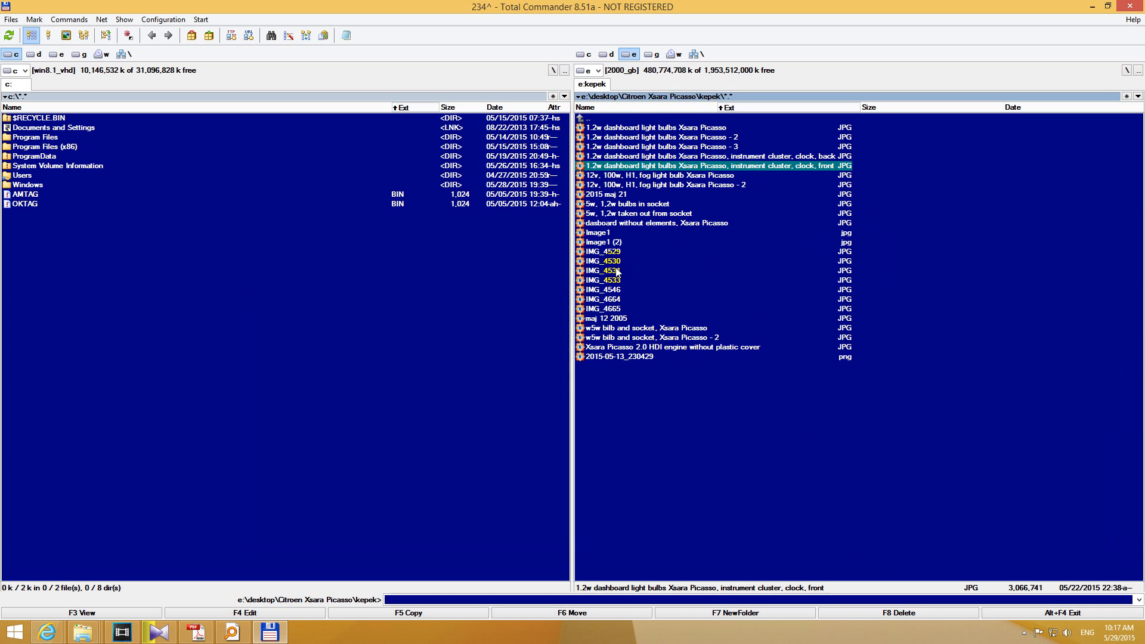
# Select IMG_4529 through IMG_4665 and bring them into the Multi-Rename Tool.
pyautogui.click(604, 252)
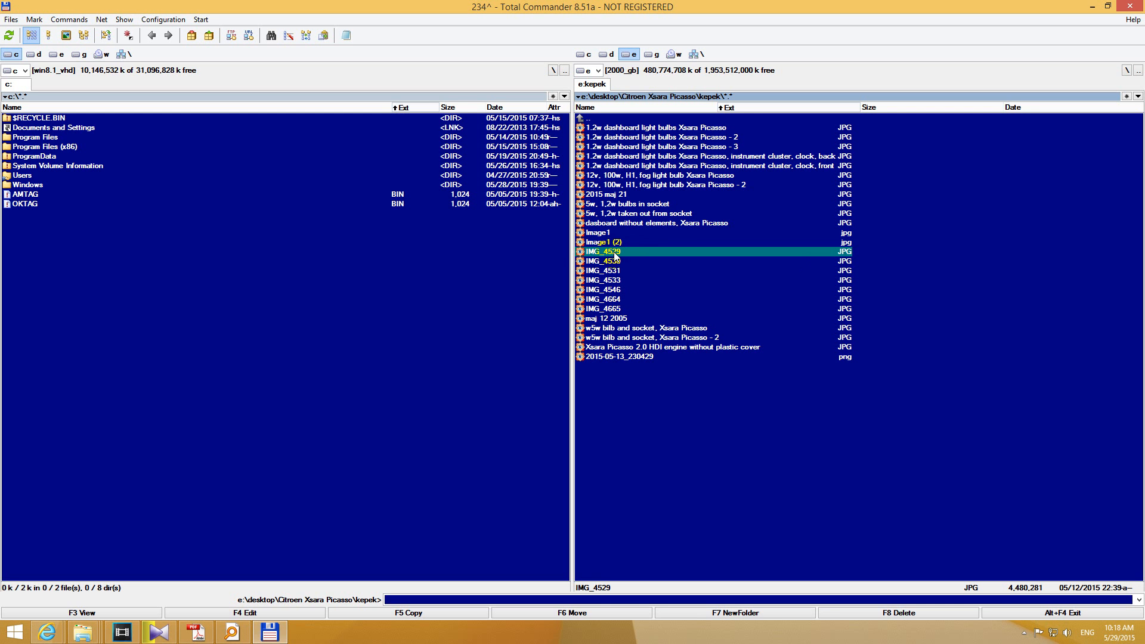
pyautogui.click(602, 308)
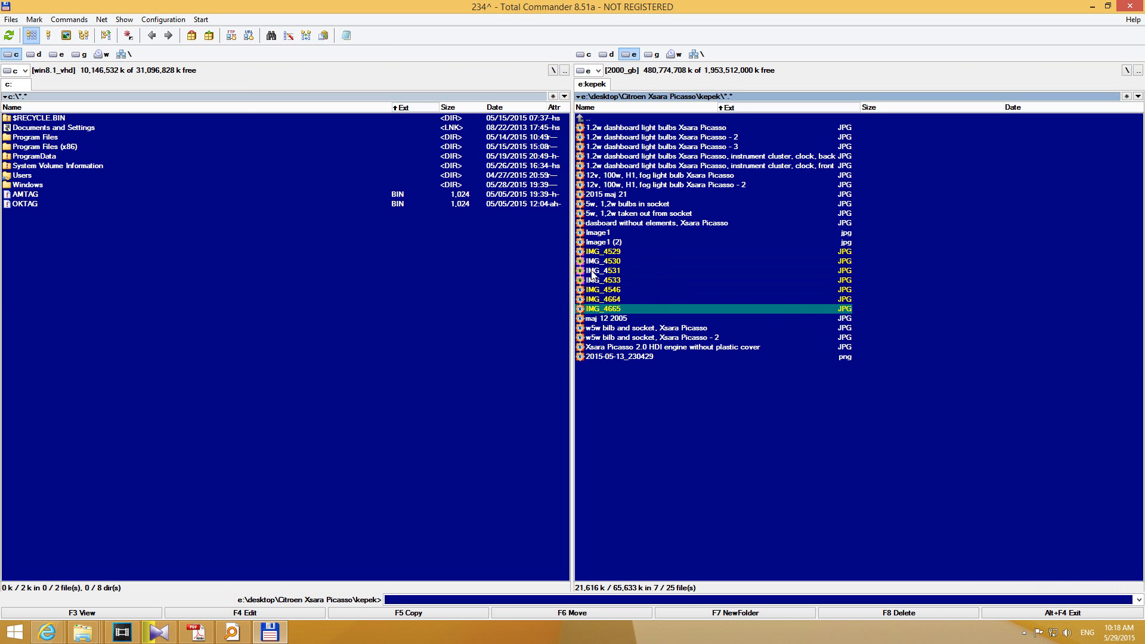
pyautogui.click(10, 19)
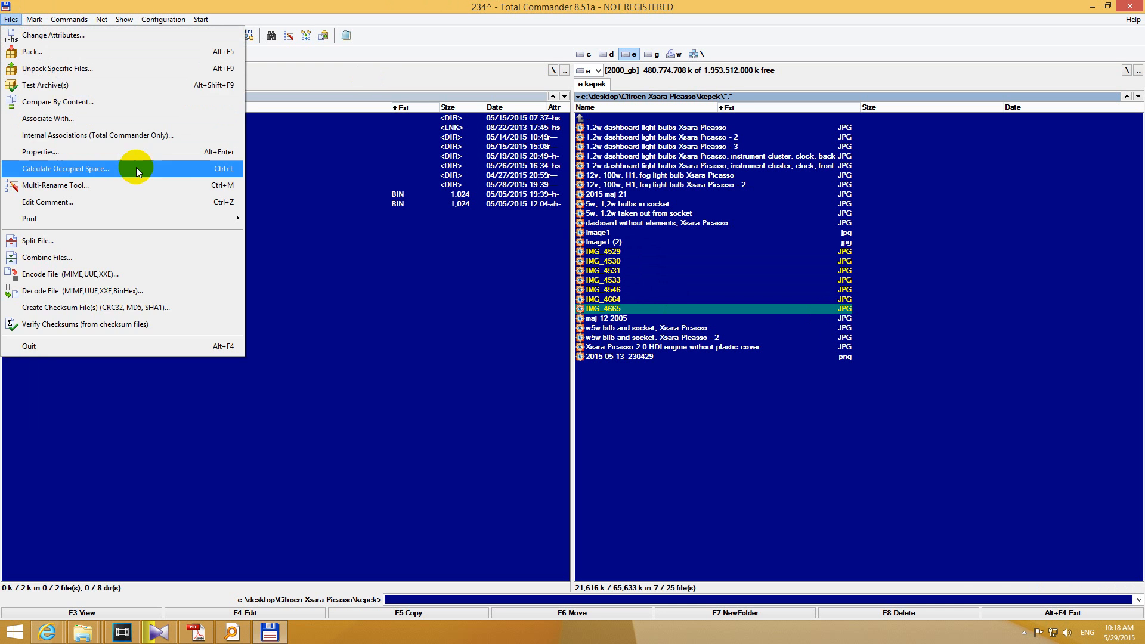
pyautogui.moveTo(73, 188)
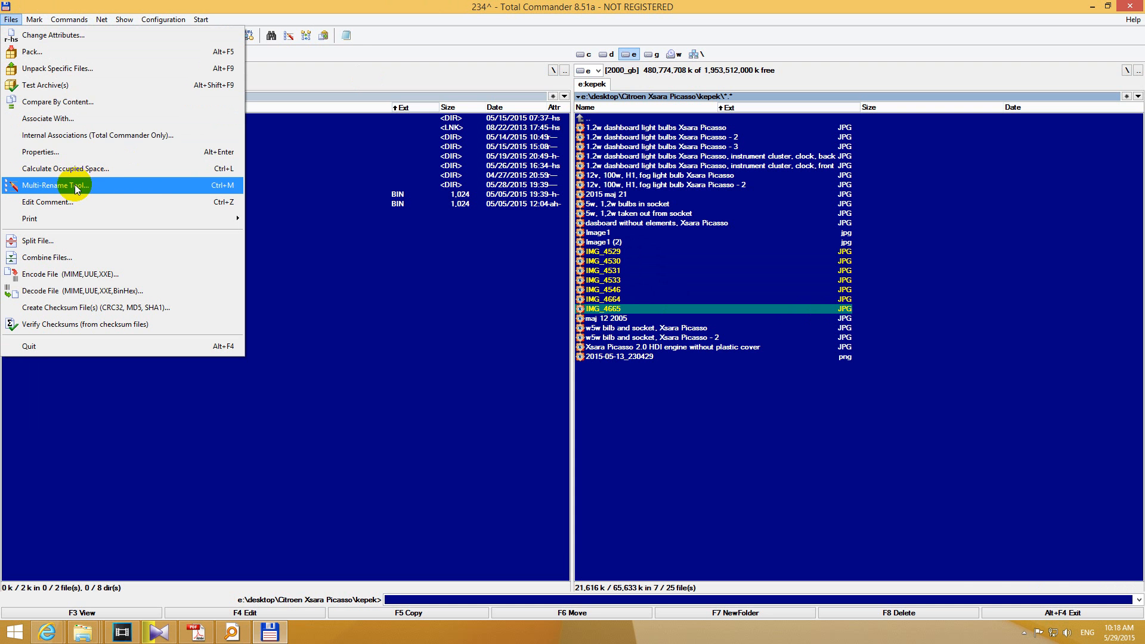
pyautogui.click(55, 184)
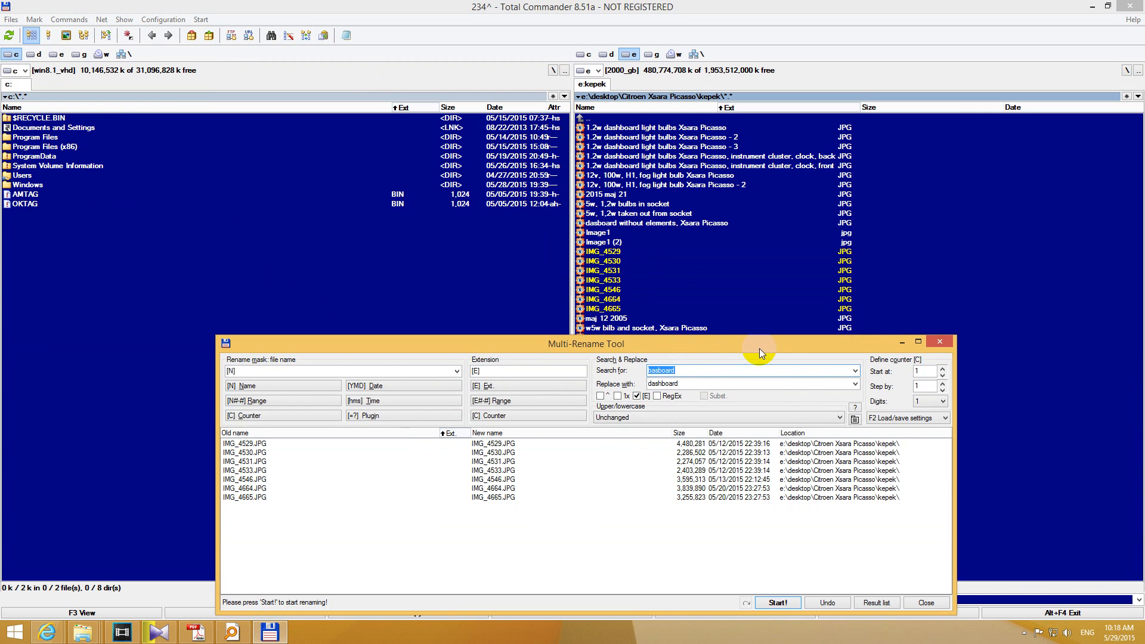
# Replace 'img' with 'dgh+' so the seven photos read dgh+4529 through dgh+4665.
pyautogui.write('img_')
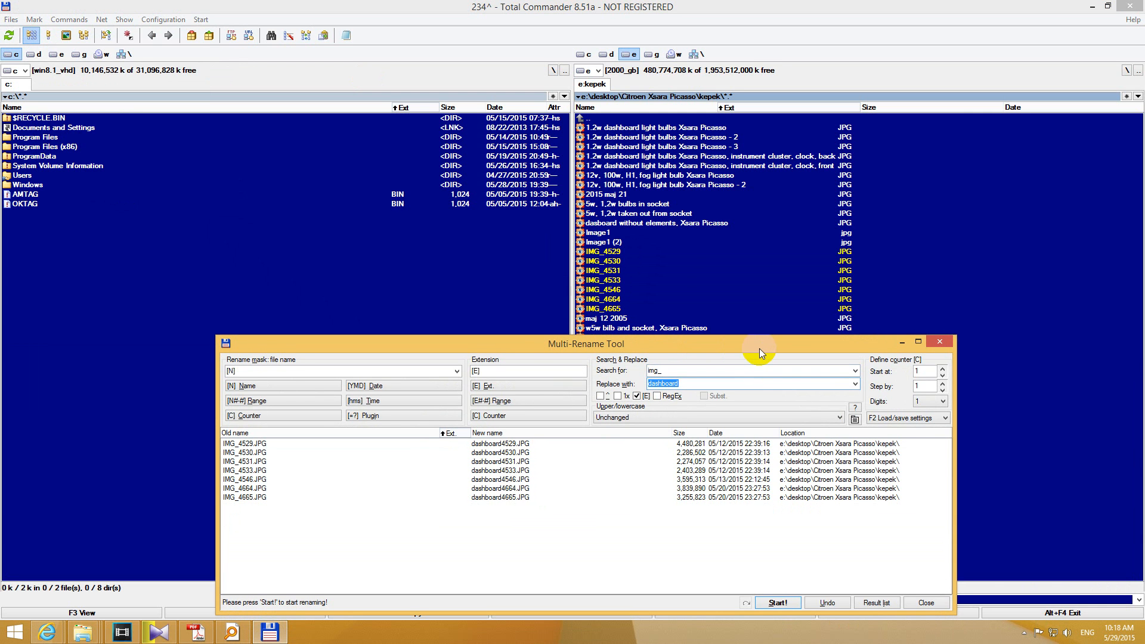
pyautogui.write('d')
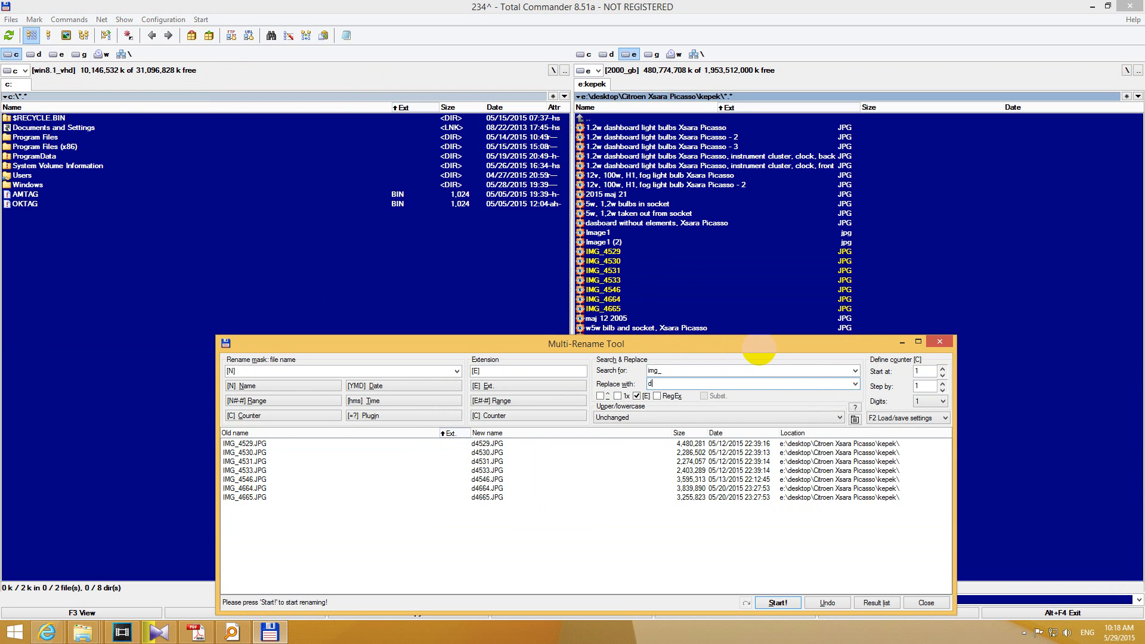
pyautogui.write('gh')
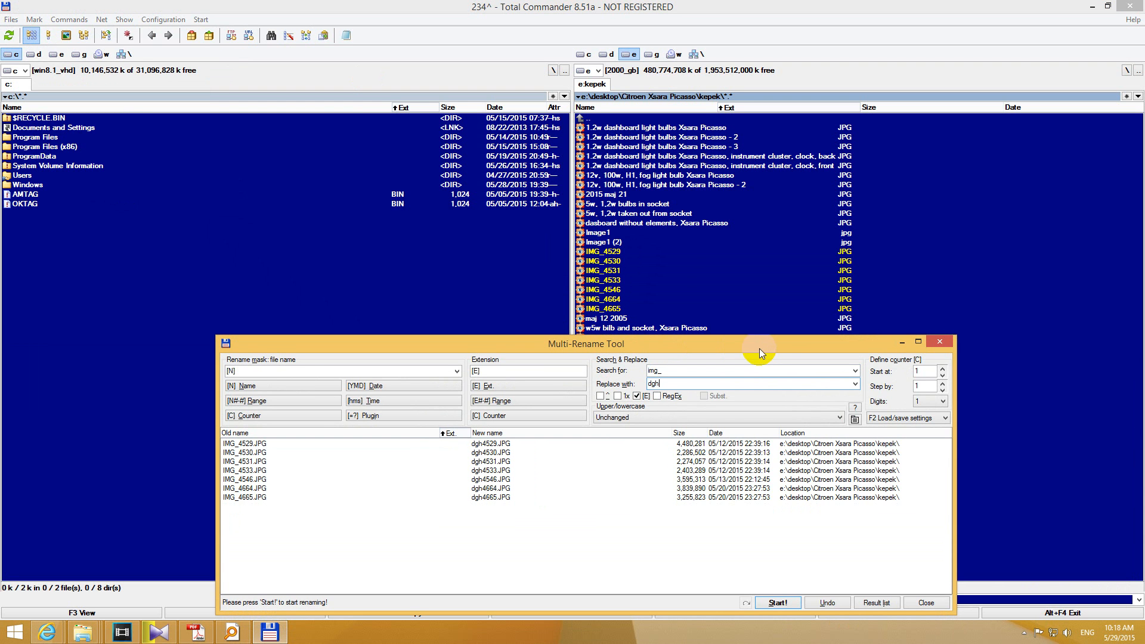
pyautogui.write('+')
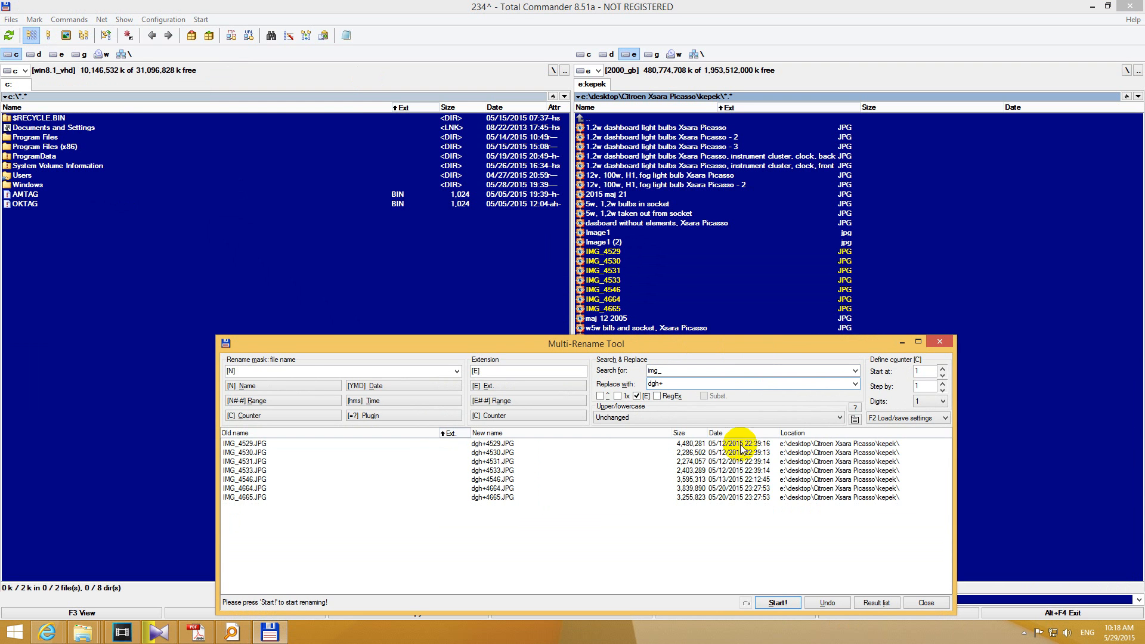
pyautogui.moveTo(777, 602)
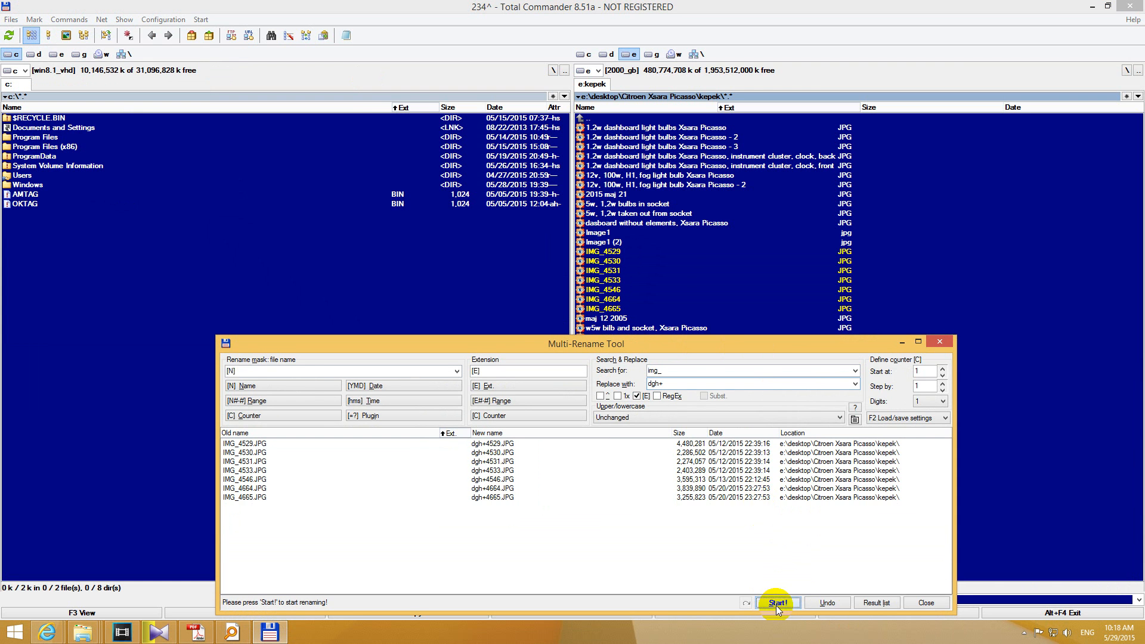
pyautogui.click(778, 603)
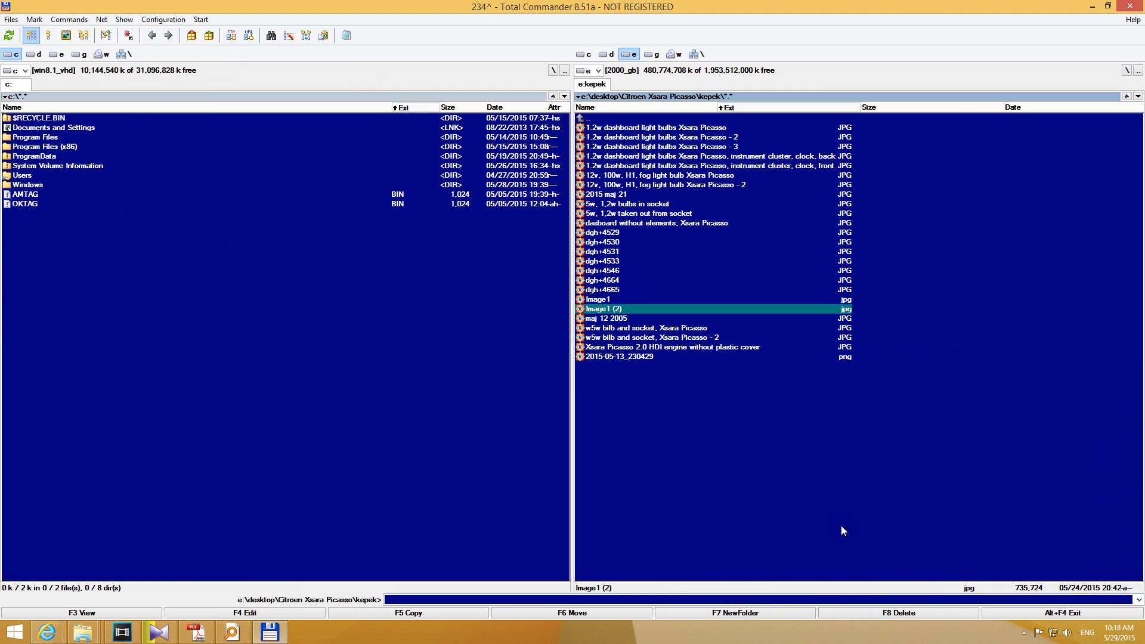
pyautogui.moveTo(603, 241)
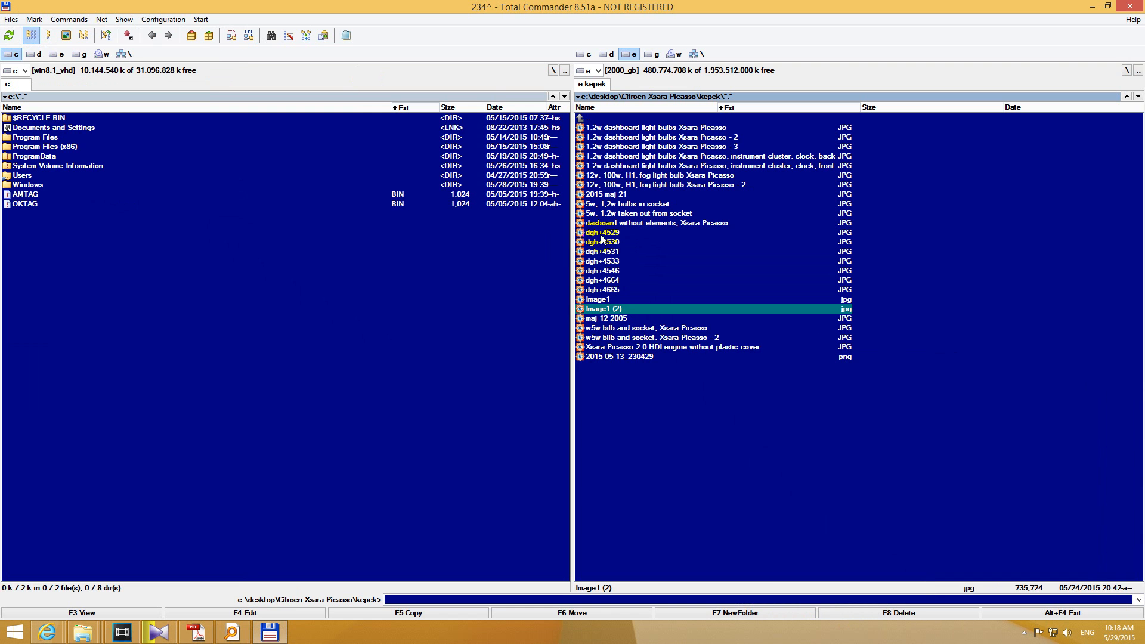
pyautogui.moveTo(592, 241)
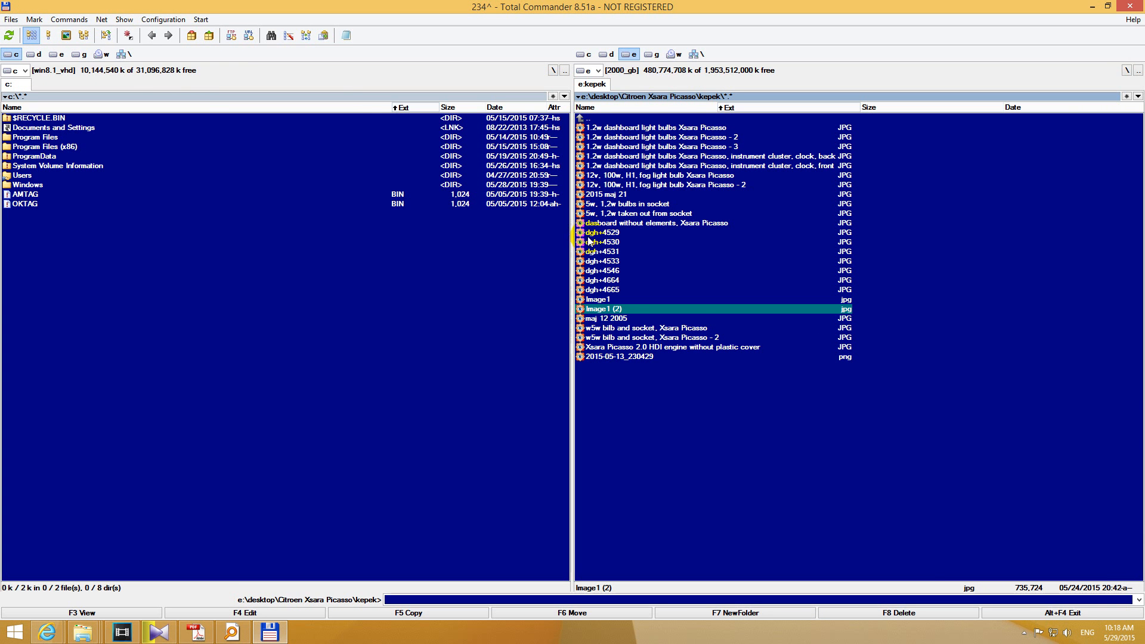
pyautogui.moveTo(600, 280)
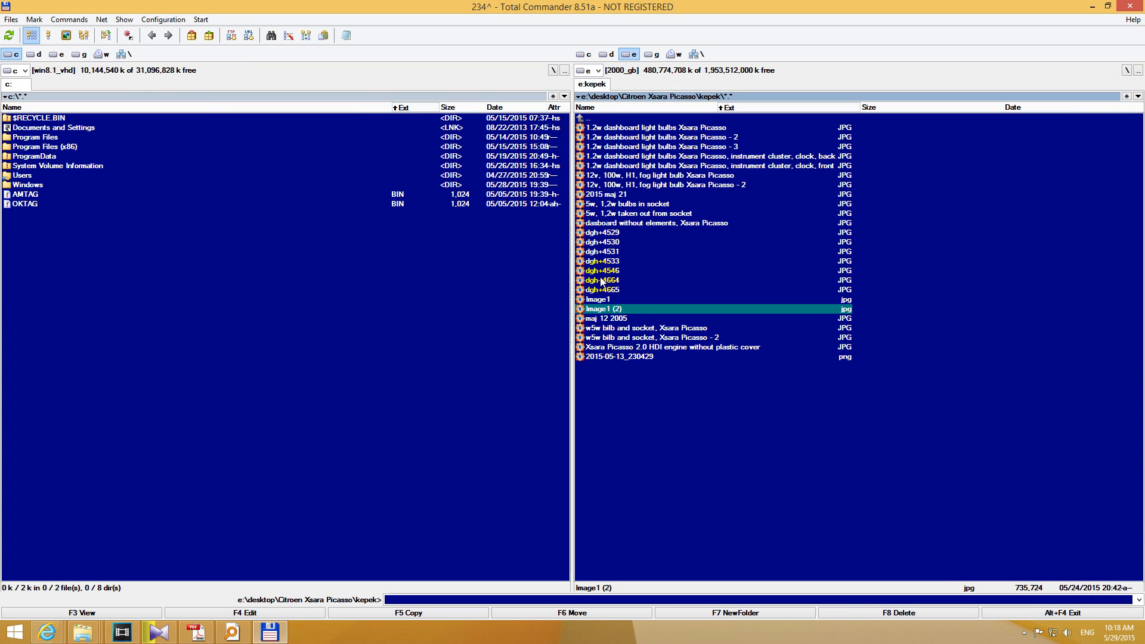
# Multi-rename dgh+4529 through dgh+4665 to drop the plus sign, then reopen the Files menu.
pyautogui.click(602, 233)
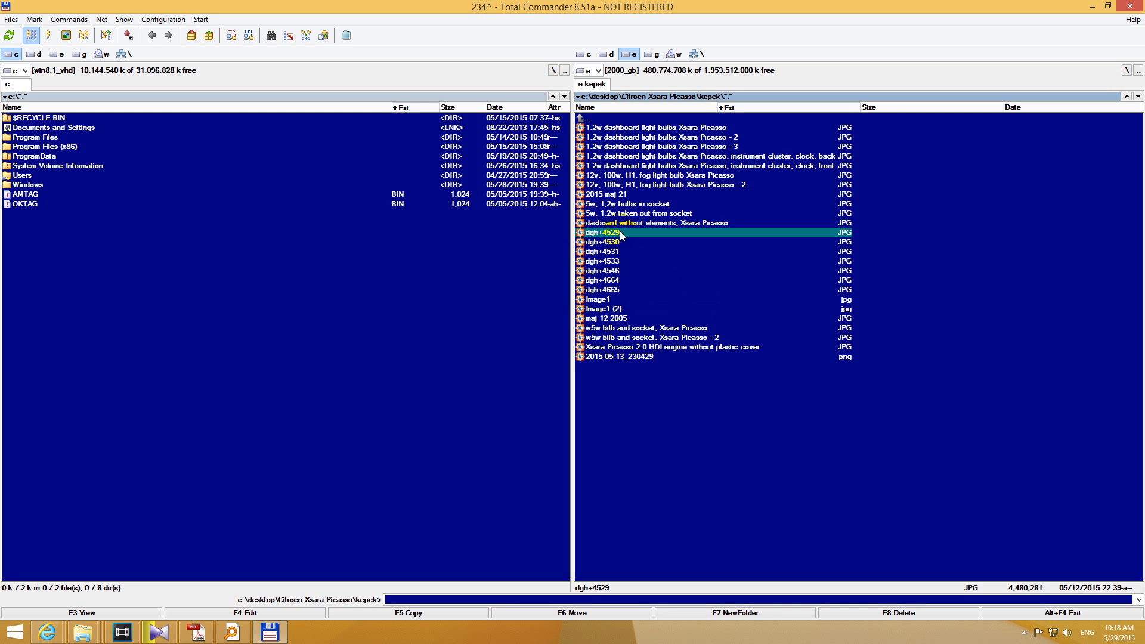
pyautogui.moveTo(629, 246)
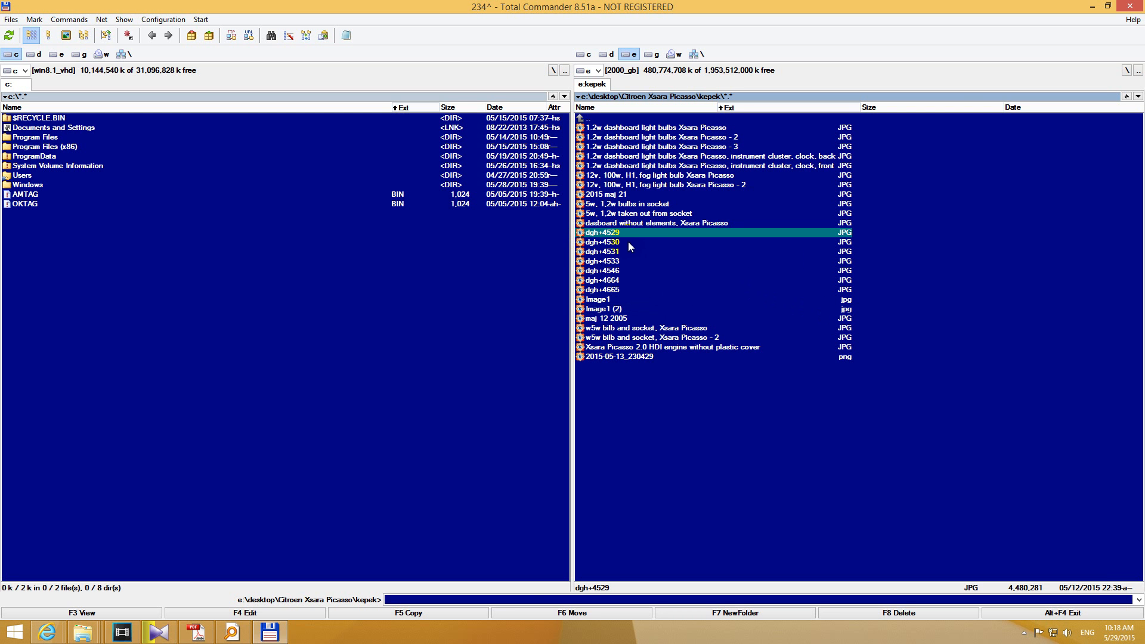
pyautogui.click(601, 289)
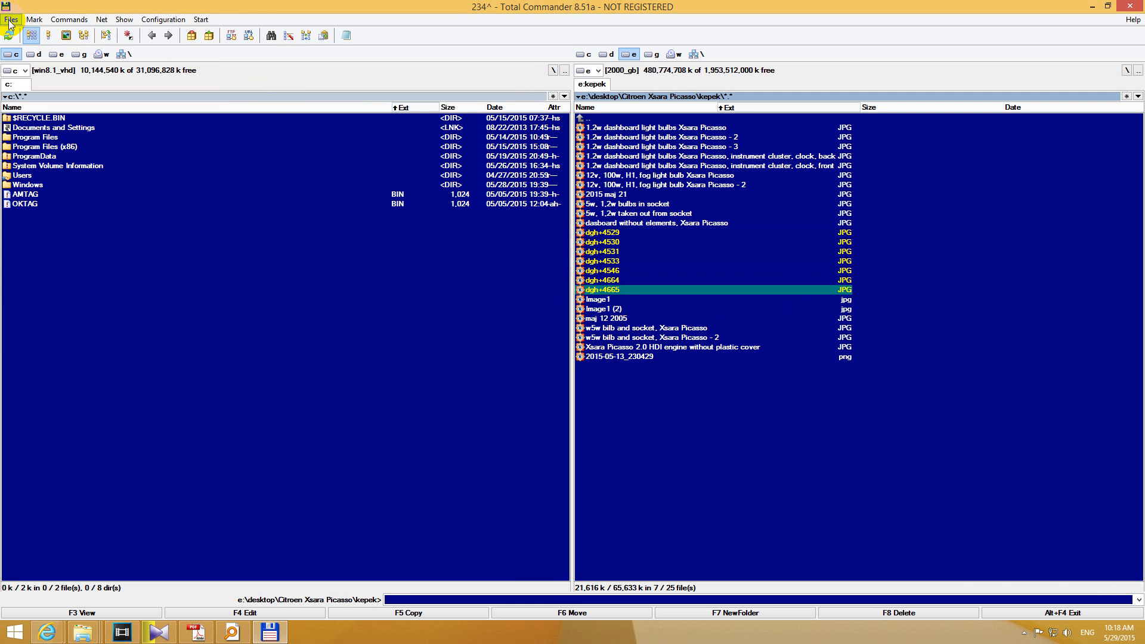
pyautogui.click(10, 20)
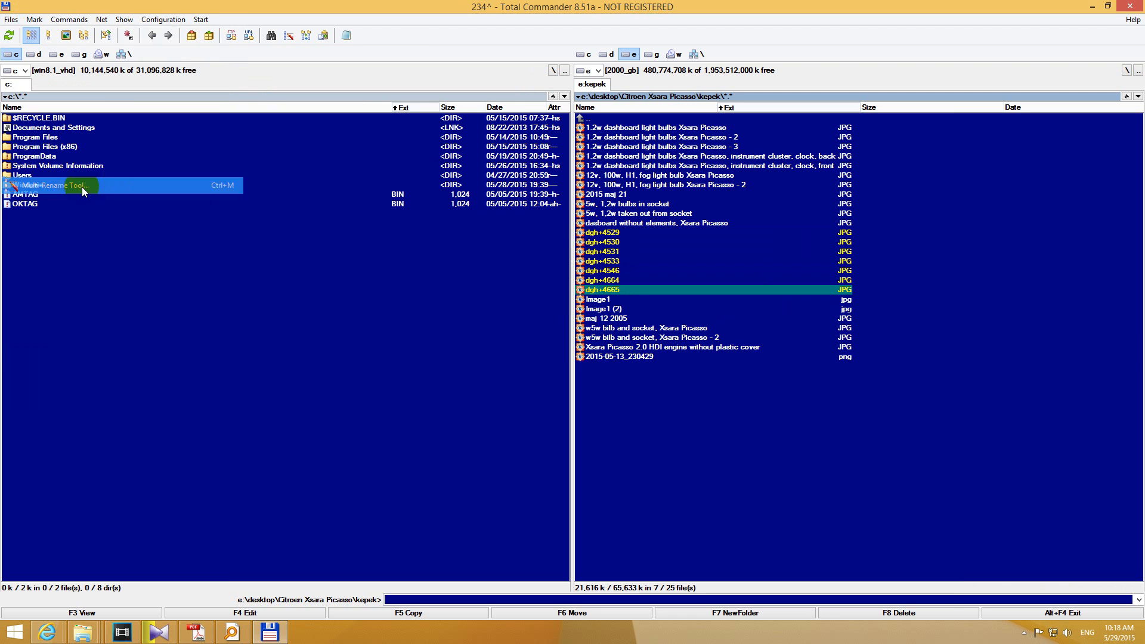
pyautogui.click(55, 185)
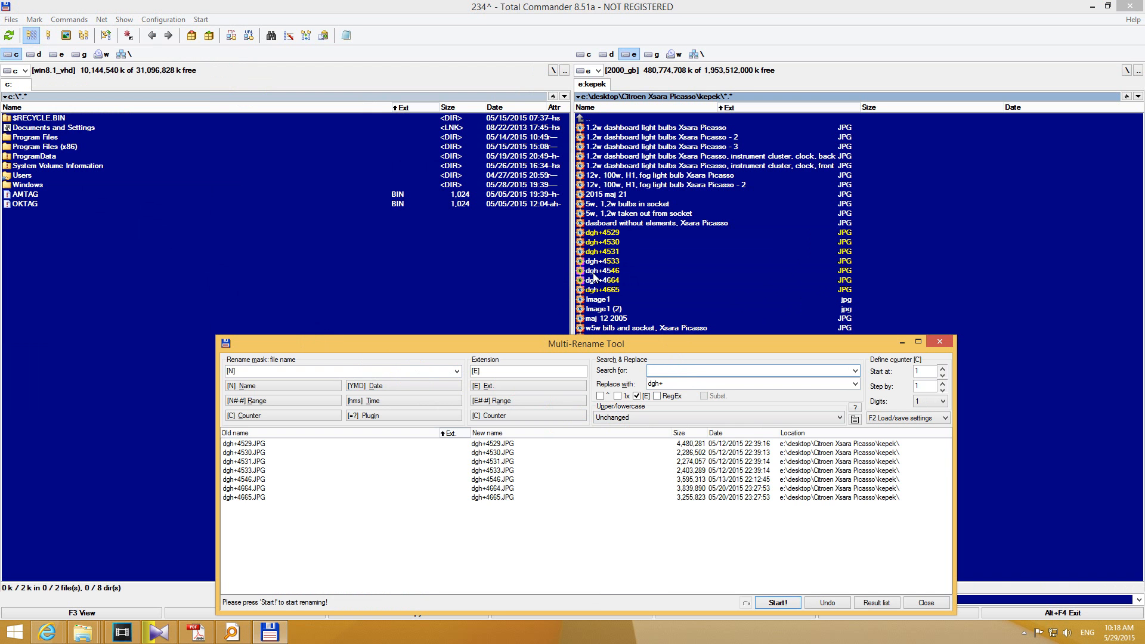
pyautogui.moveTo(673, 351)
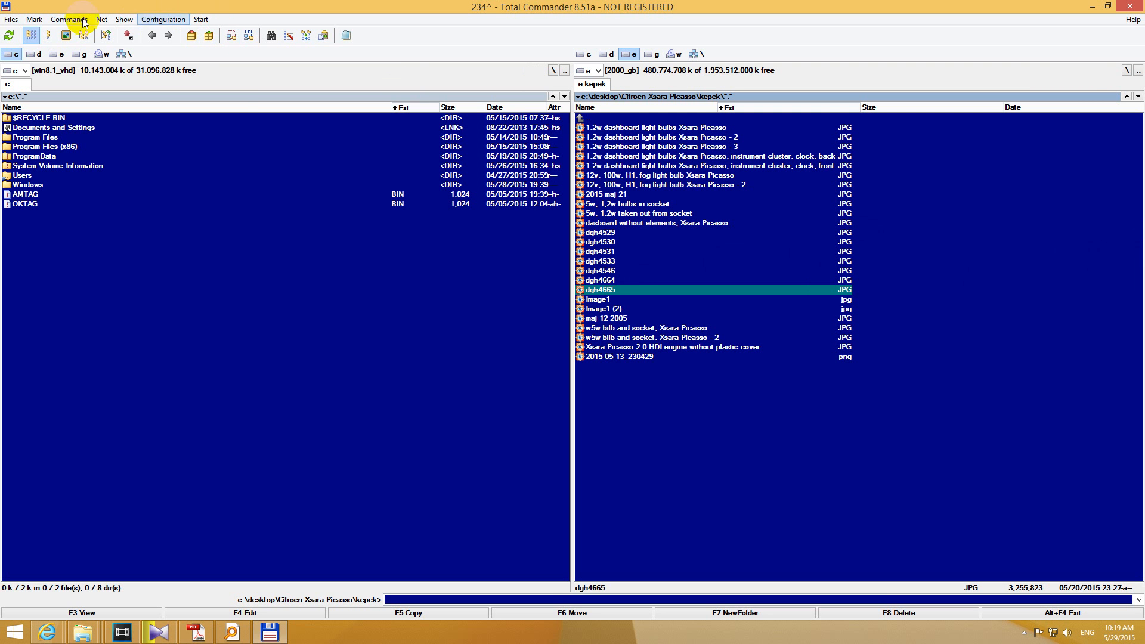
pyautogui.click(11, 19)
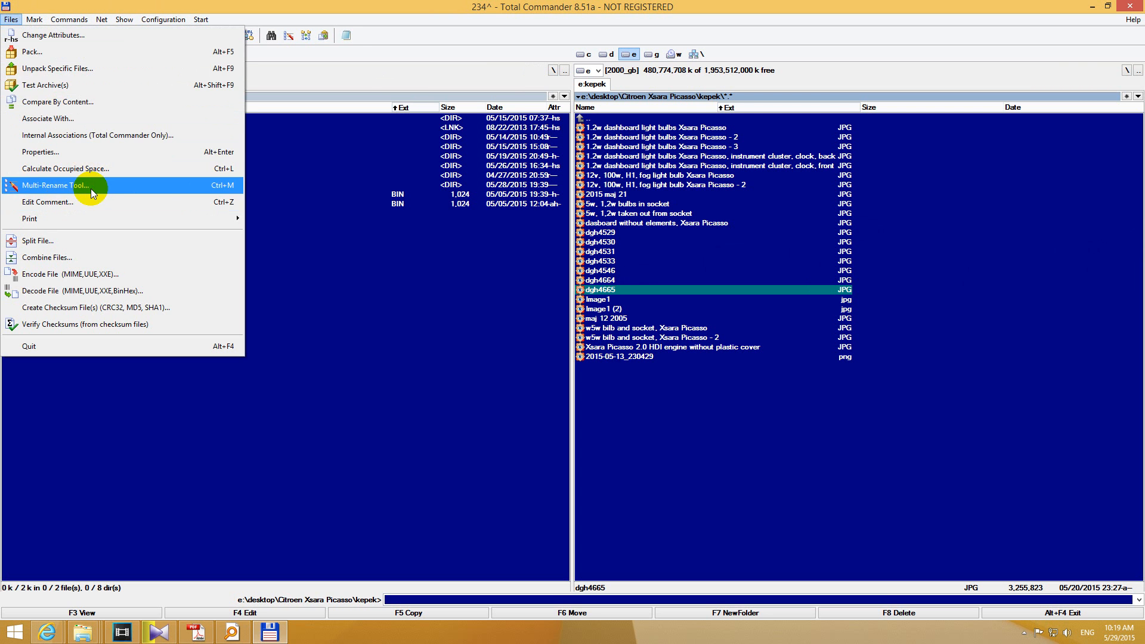
pyautogui.moveTo(115, 188)
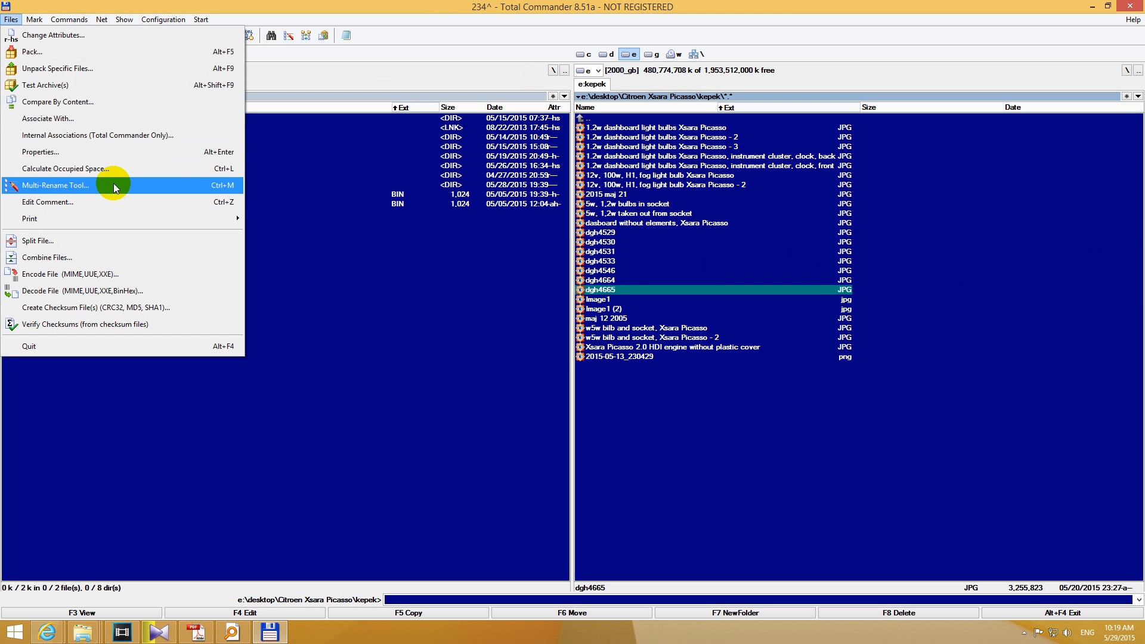